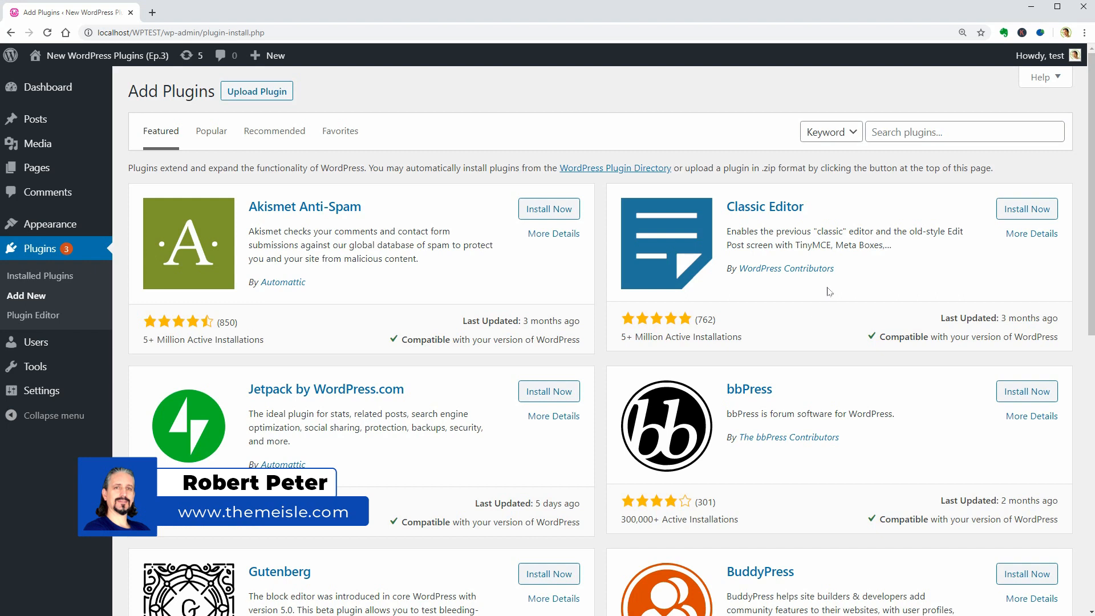
# Step: Search the plugin directory for 'tochat' and activate the TOCHAT.BE plugin
pyautogui.click(964, 132)
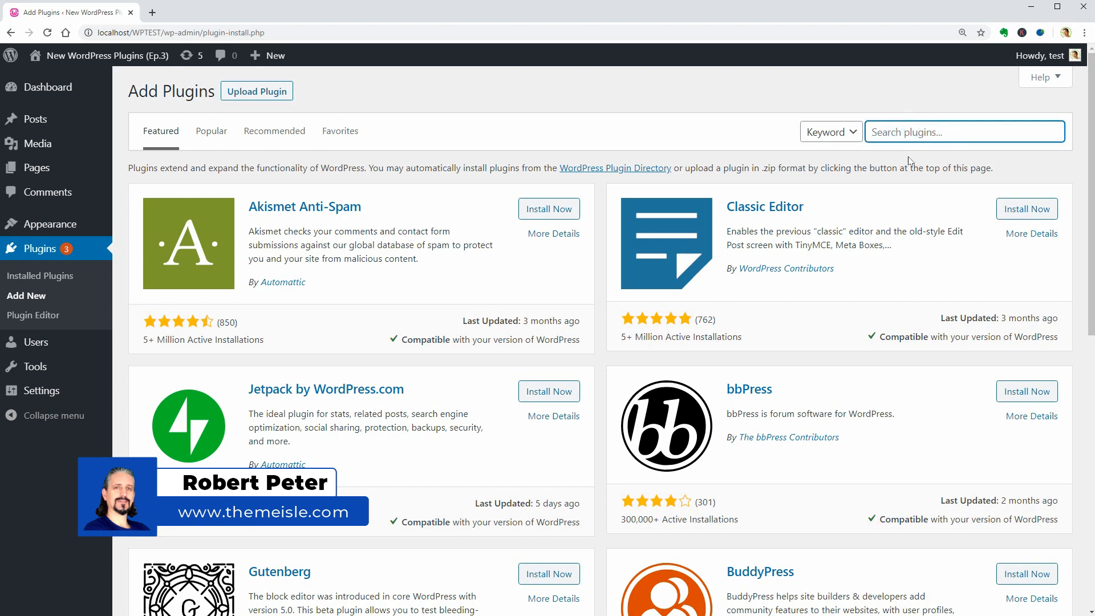
pyautogui.write('tochat')
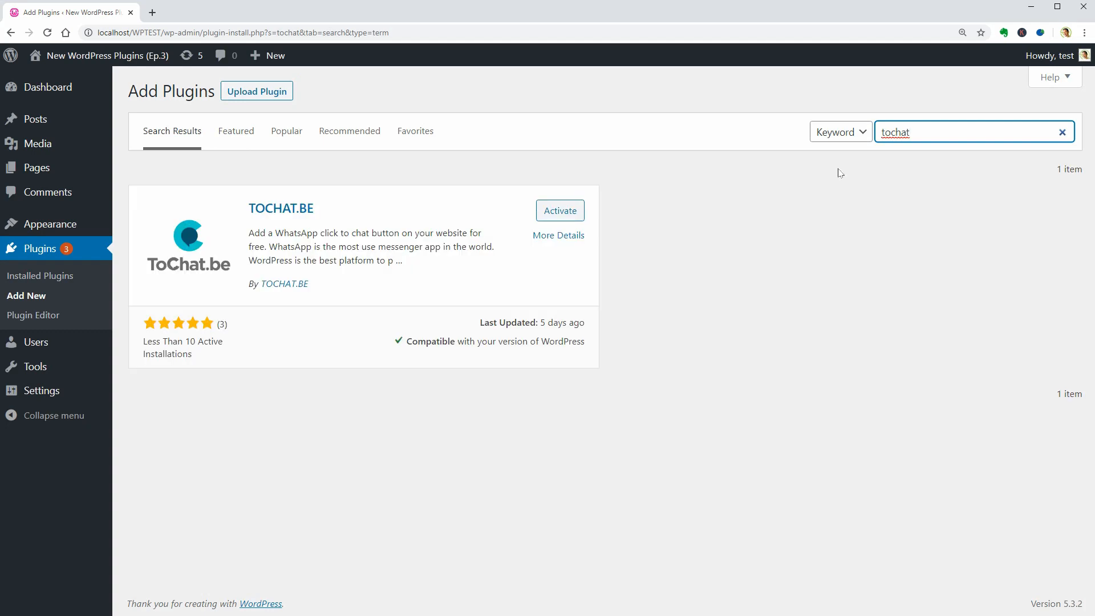
pyautogui.click(559, 210)
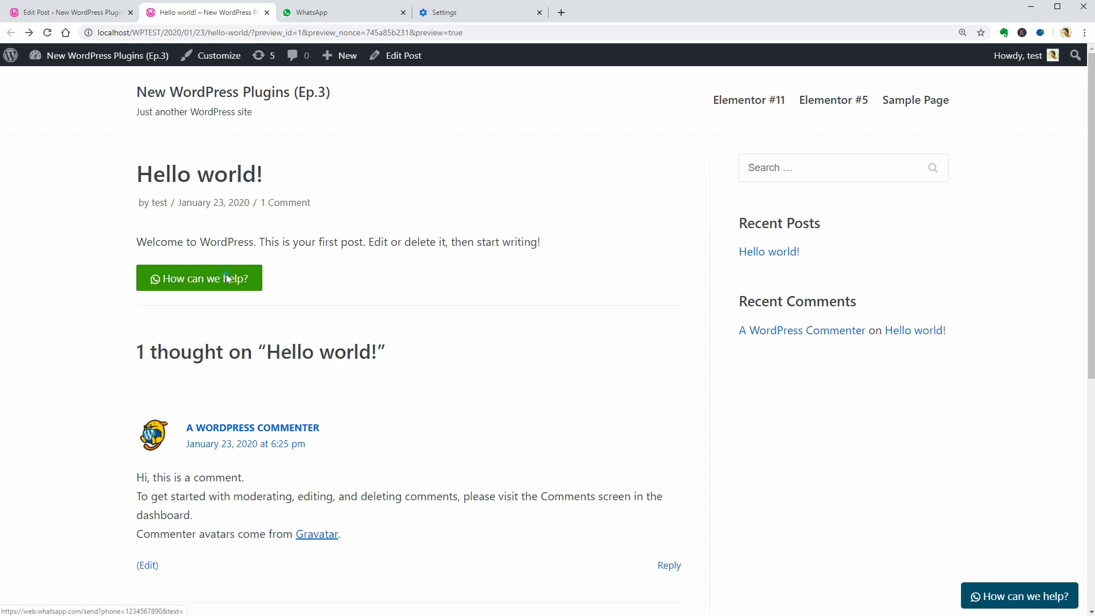
# Step: Test the chat button to open WhatsApp Web, then return to the installed plugins list
pyautogui.click(199, 278)
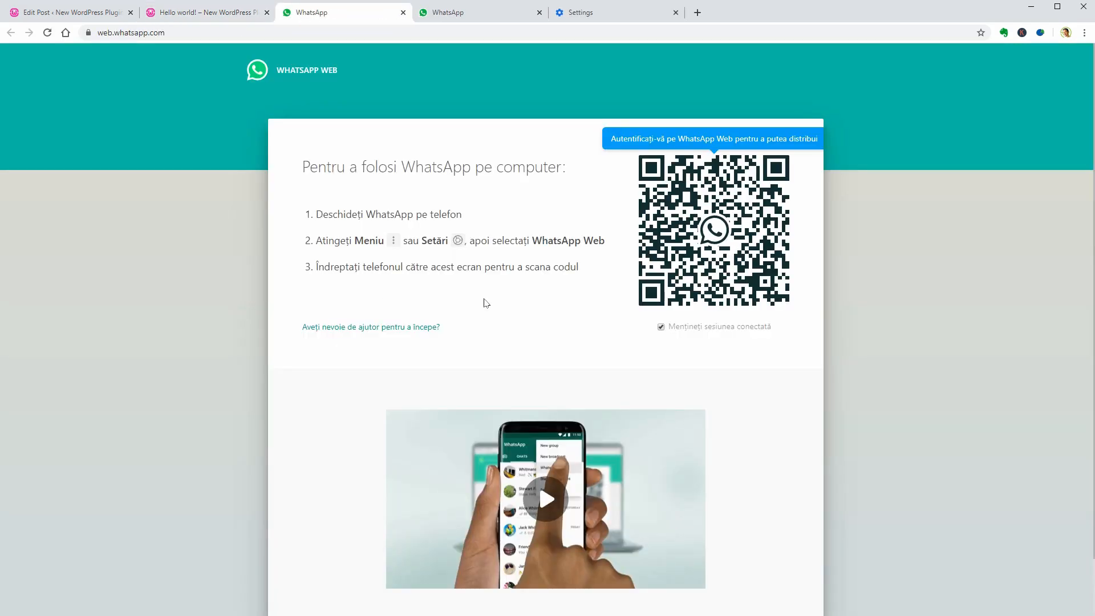
pyautogui.click(69, 12)
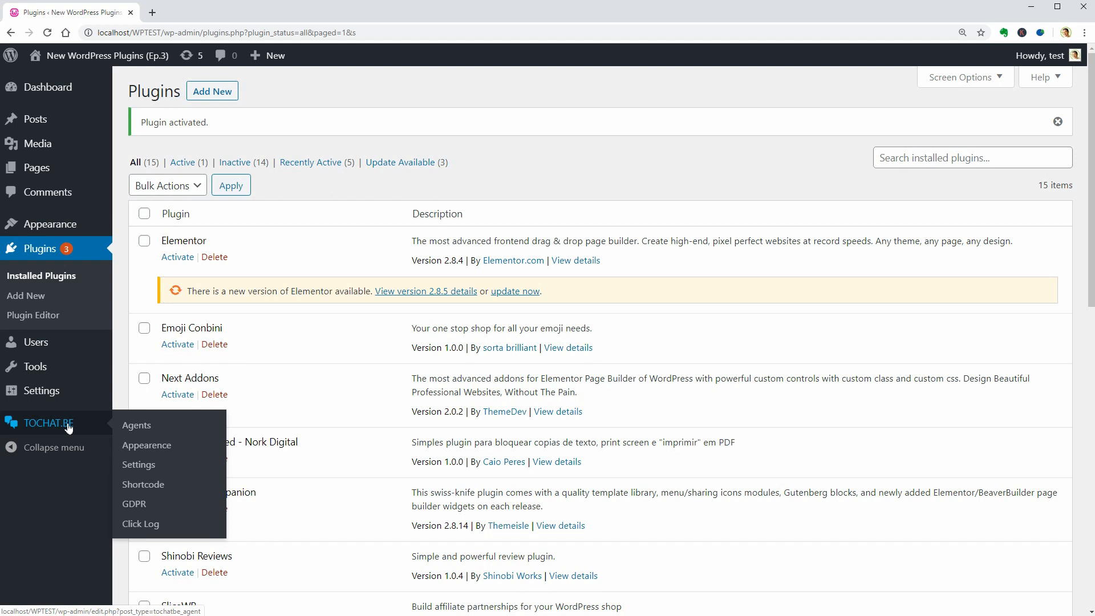
# Step: Review the TOCHAT.BE Agents, Appearence and Settings pages, ending on the Shortcode Button generator
pyautogui.click(137, 425)
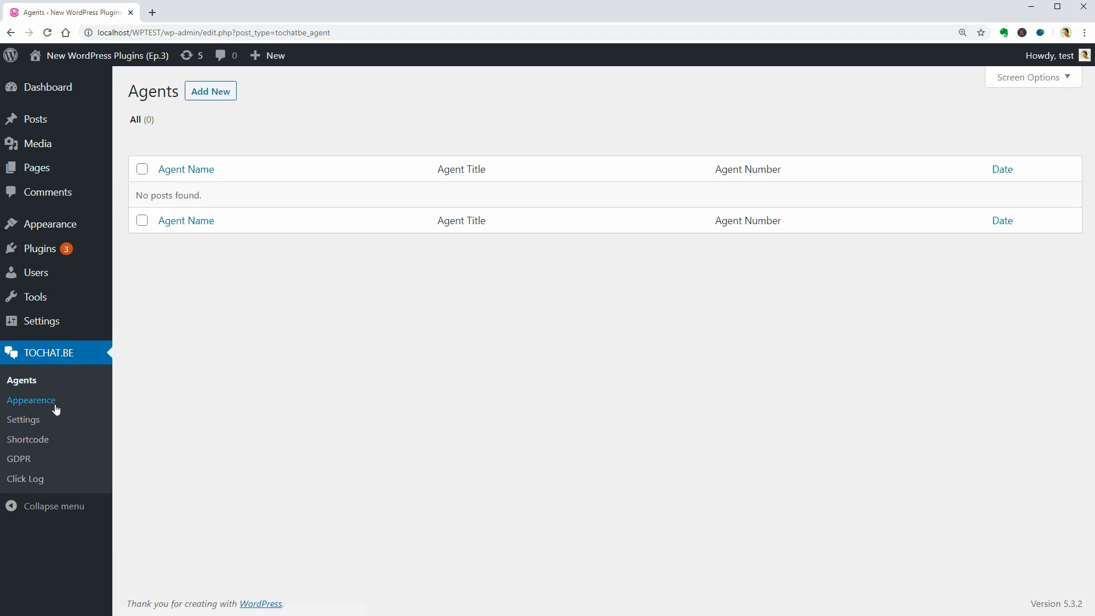
pyautogui.click(31, 401)
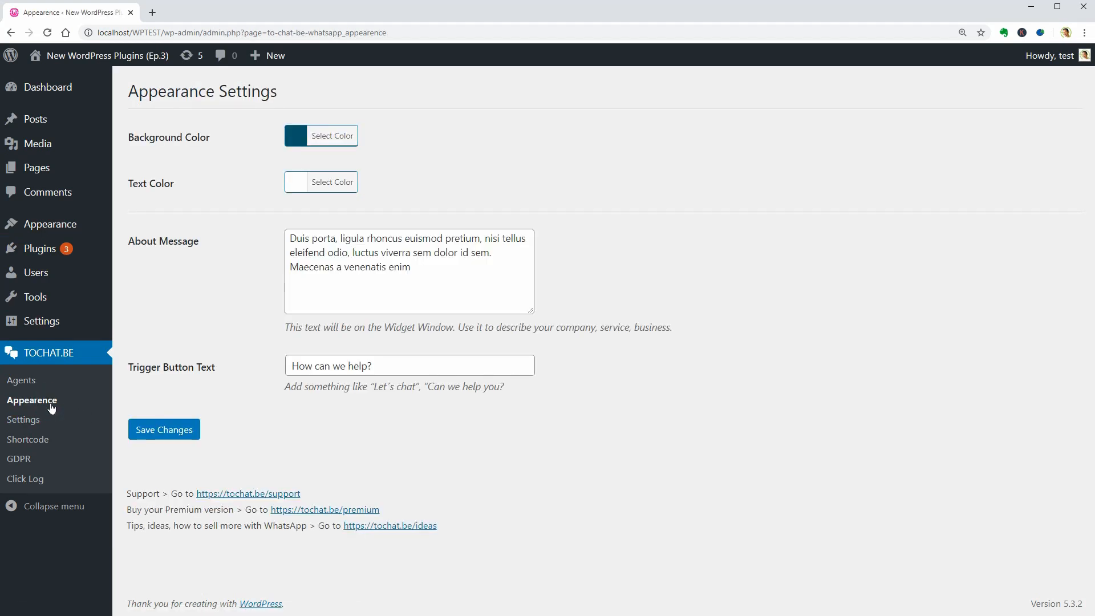
pyautogui.click(22, 420)
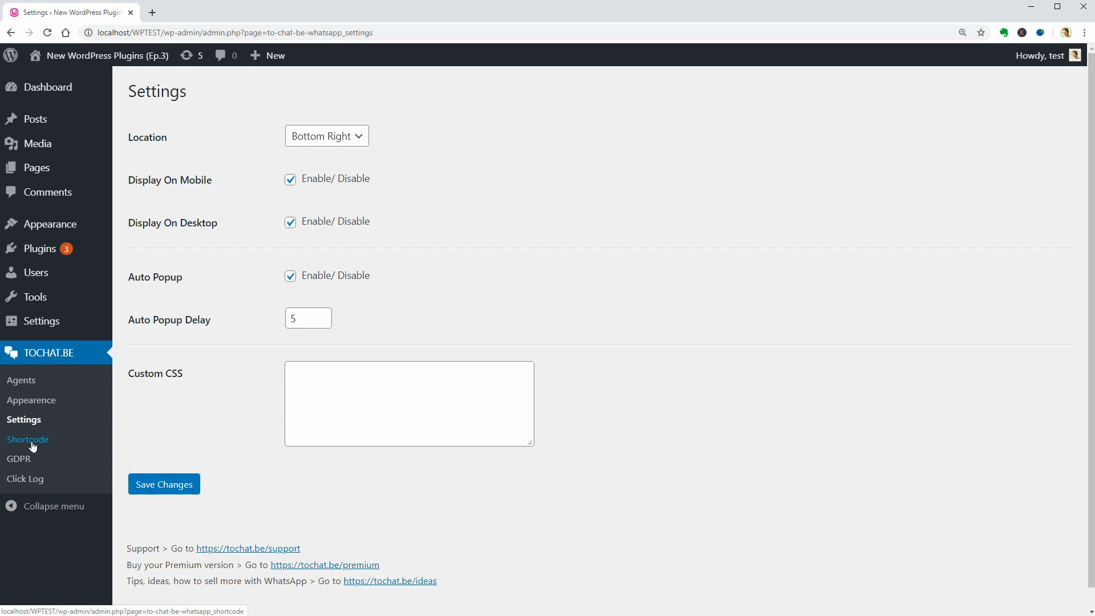
pyautogui.click(27, 439)
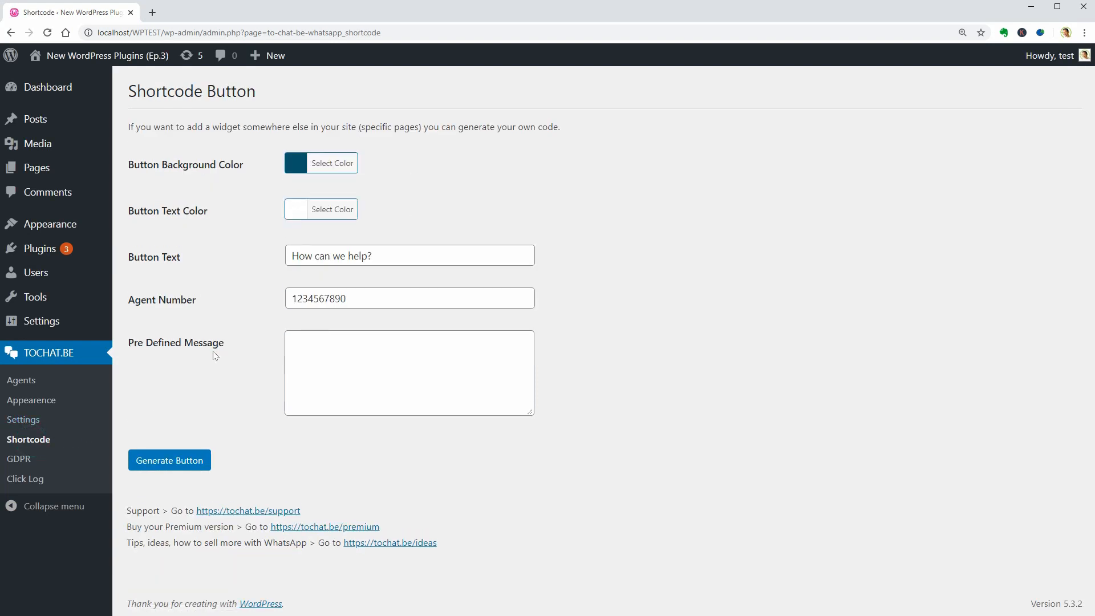
# Step: Give the chat button a green background #6fd10e and generate the tochatbe_whatsapp shortcode
pyautogui.click(295, 163)
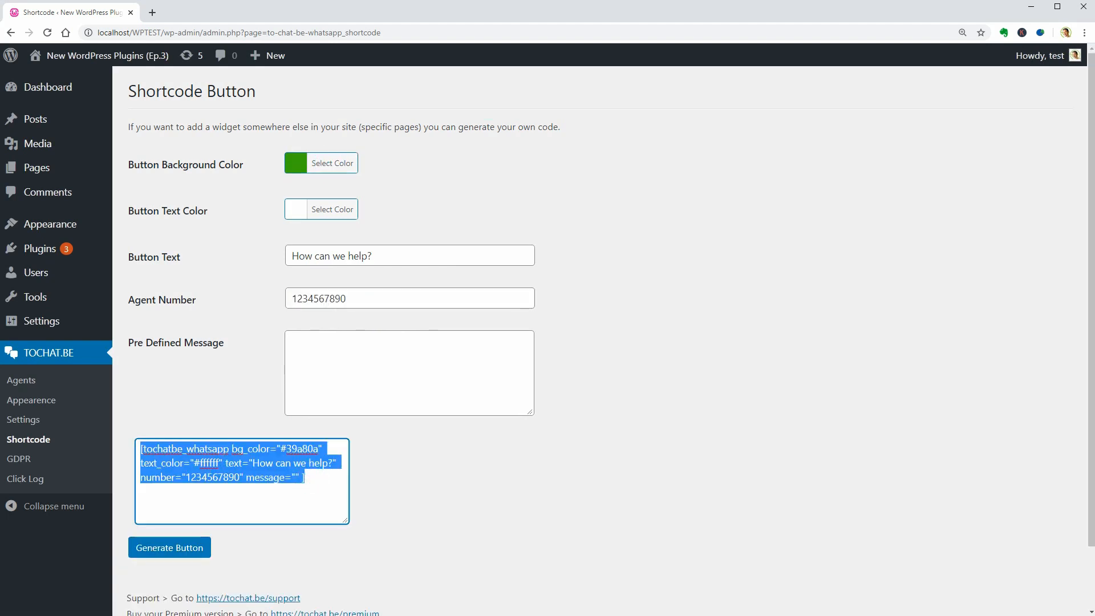
pyautogui.click(213, 496)
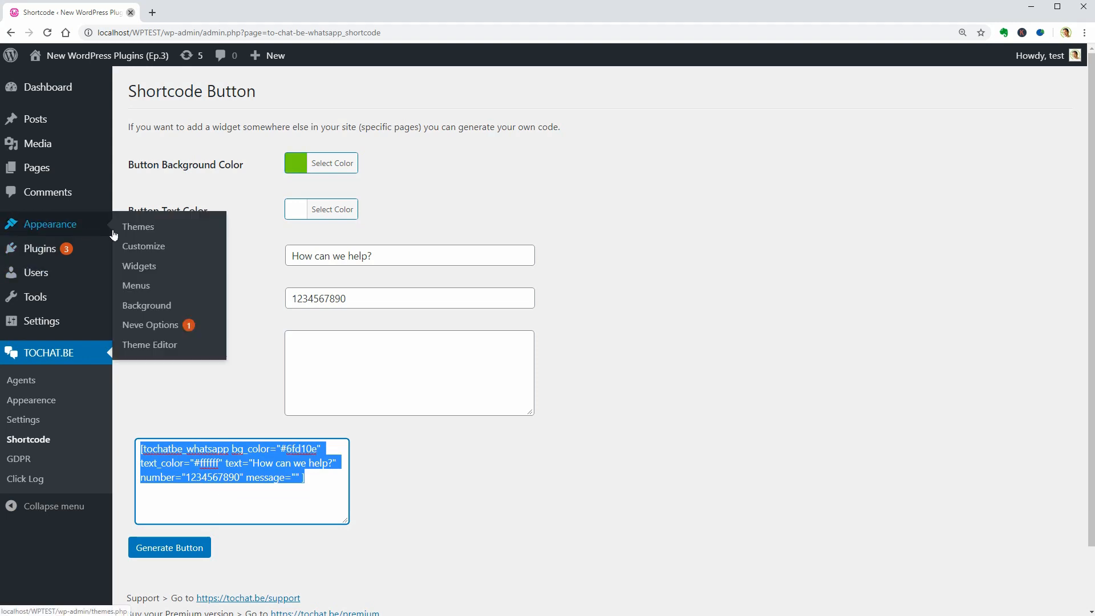
# Step: Add an HTML component to the theme header in the customizer holding the generated shortcode
pyautogui.click(144, 246)
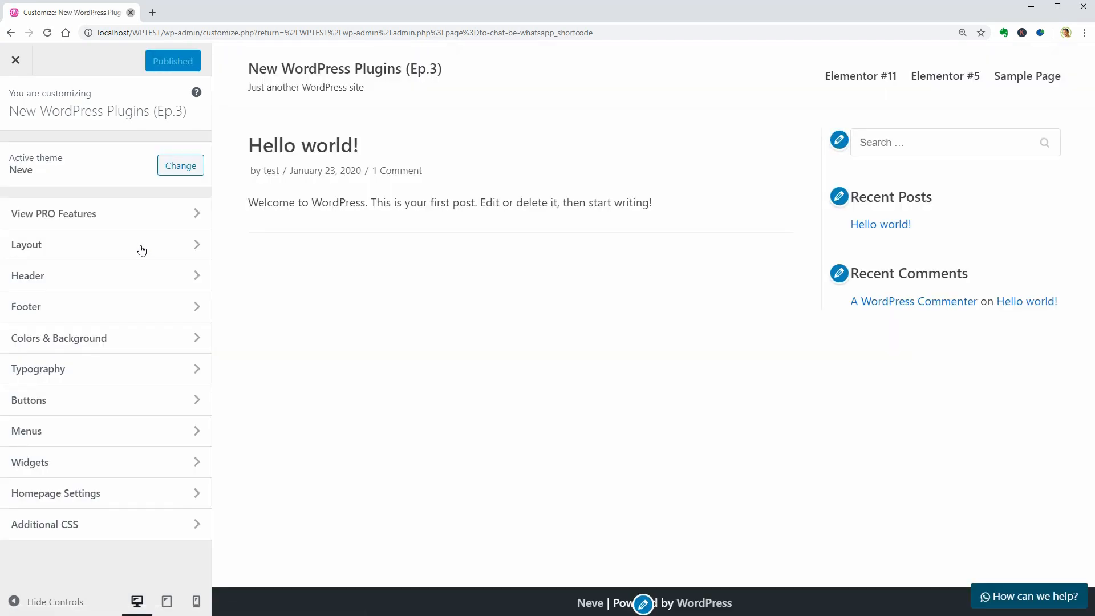
pyautogui.click(28, 275)
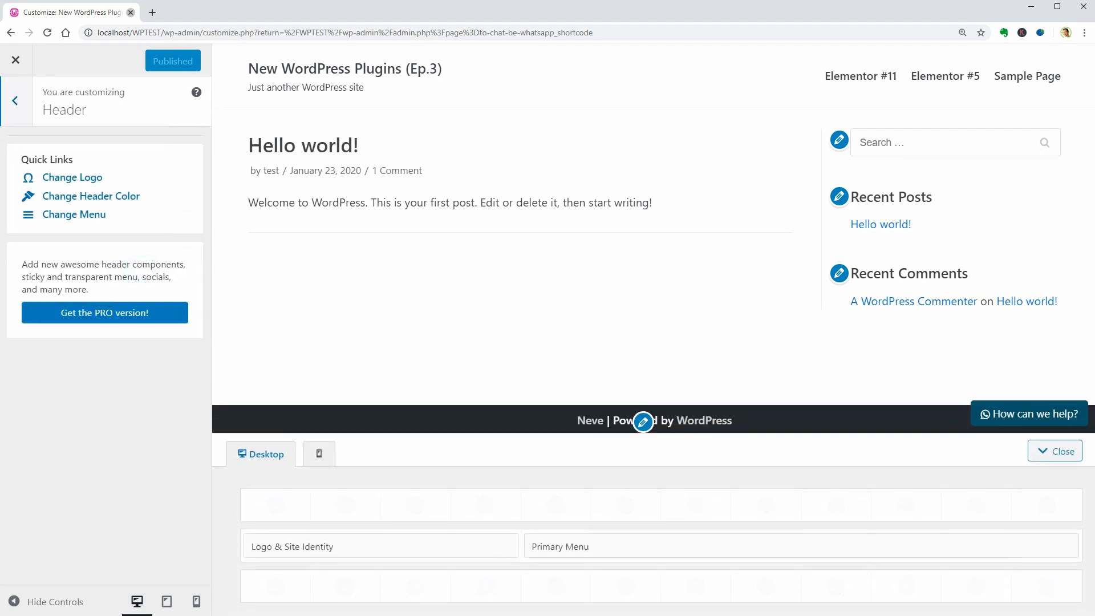
pyautogui.click(275, 505)
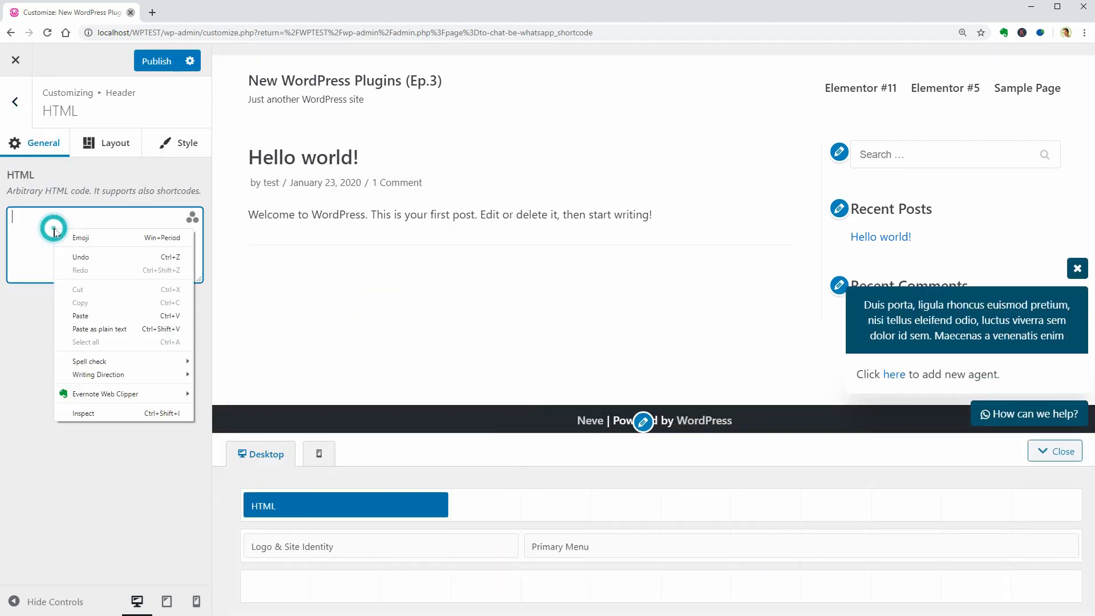
pyautogui.click(81, 315)
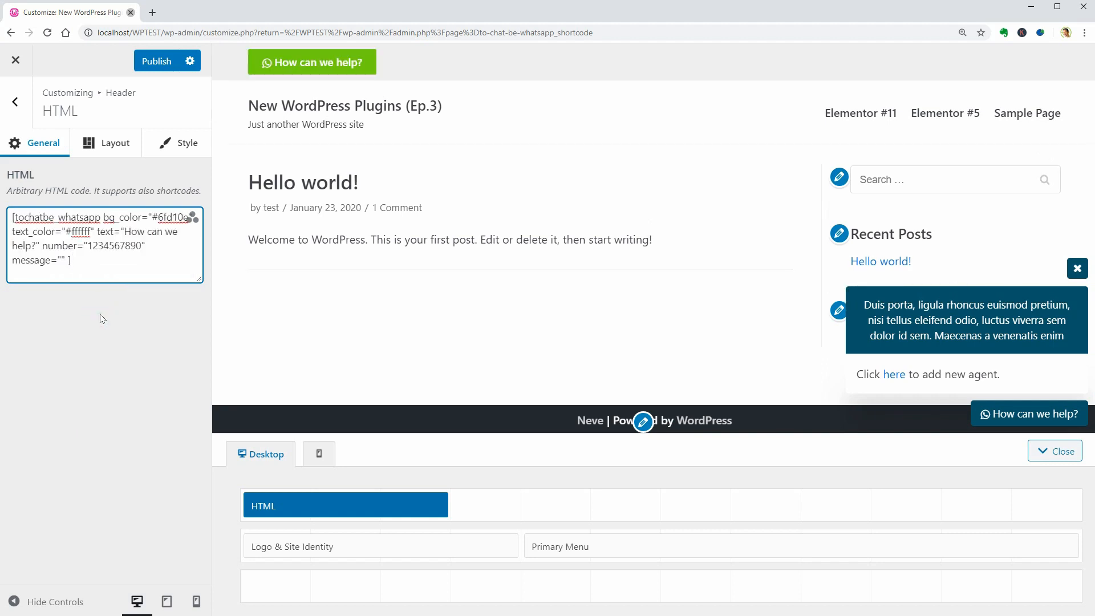
pyautogui.write('#000')
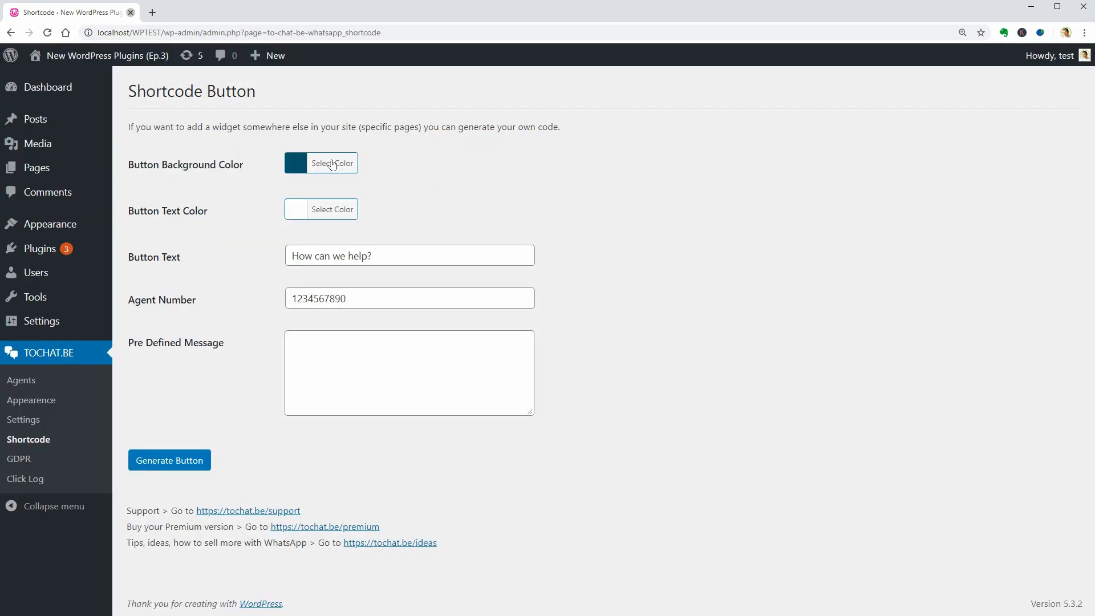
pyautogui.click(332, 163)
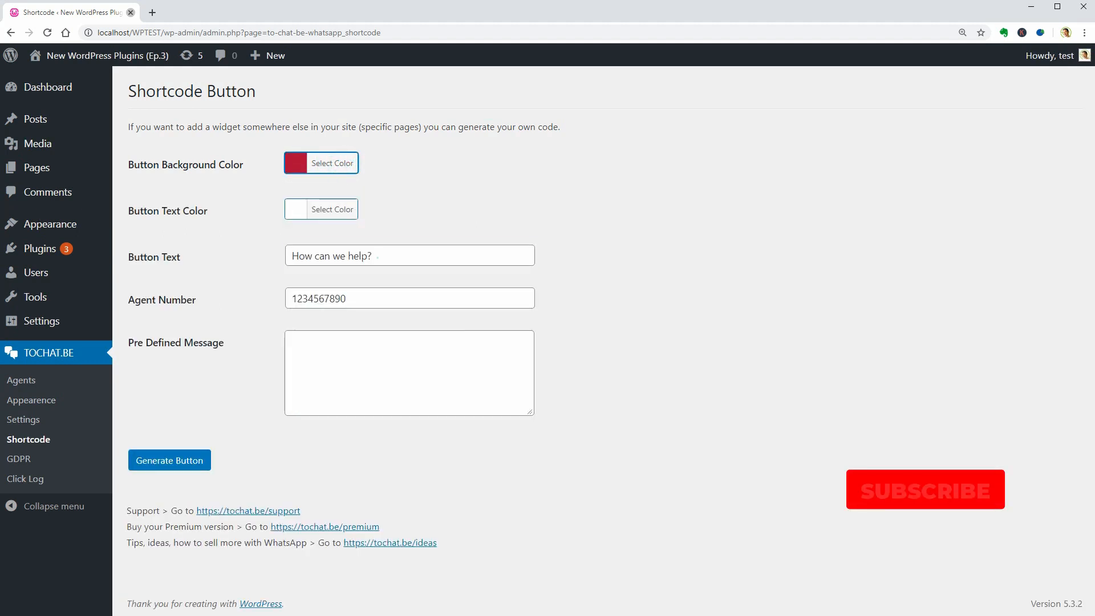
pyautogui.tripleClick(409, 298)
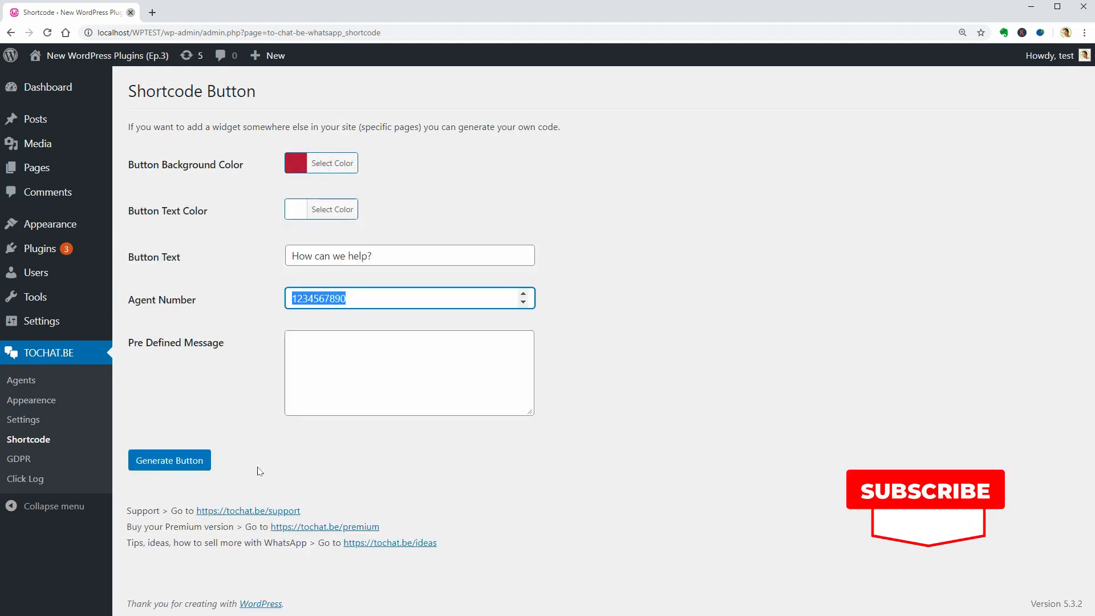
pyautogui.click(22, 380)
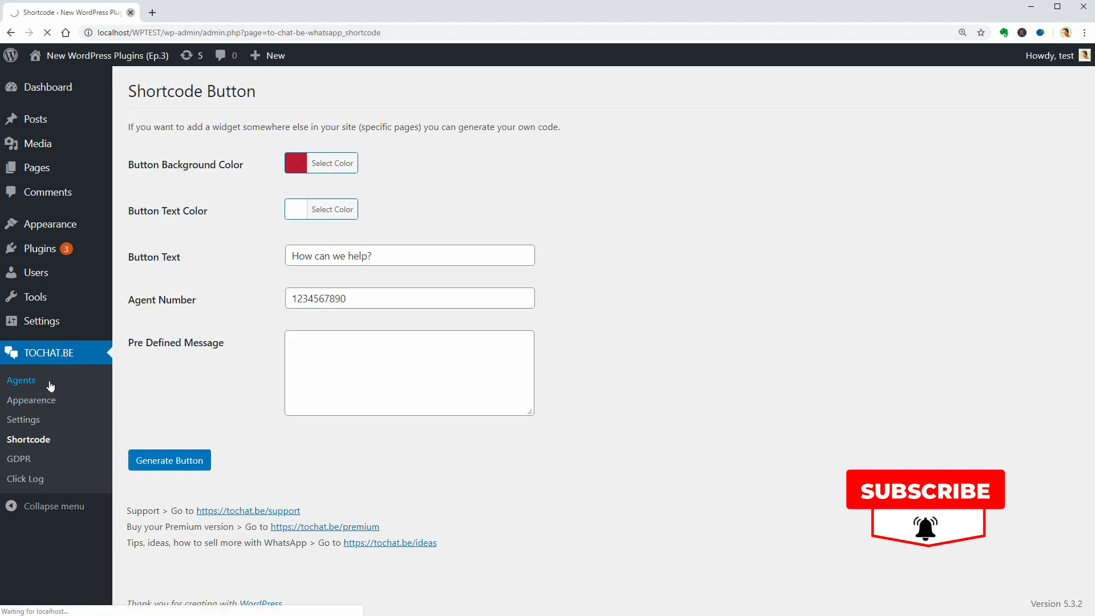
pyautogui.click(21, 380)
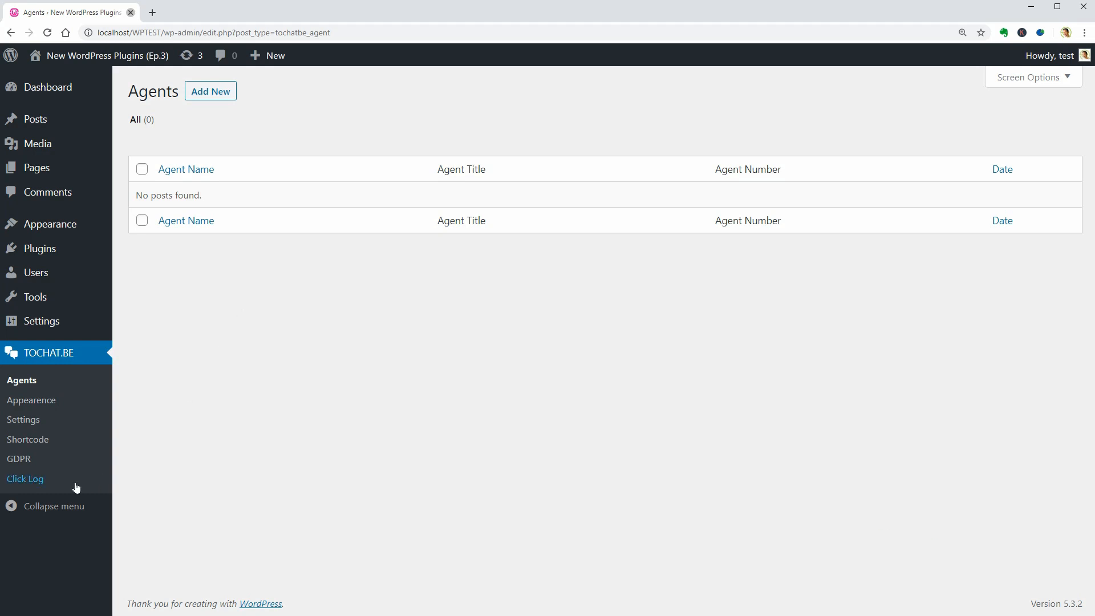
pyautogui.click(25, 479)
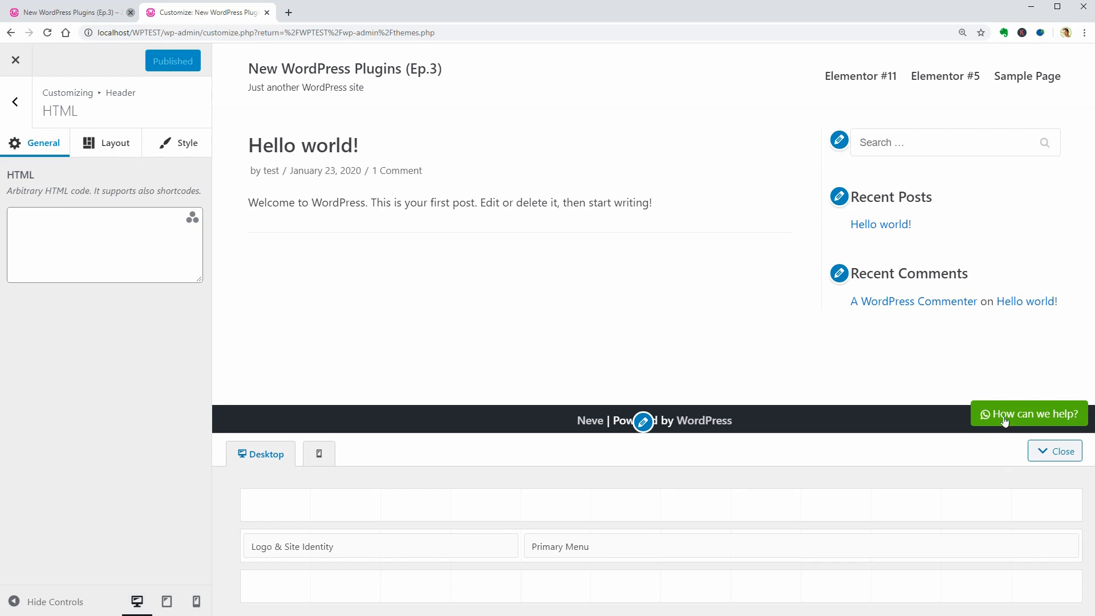
pyautogui.moveTo(1000, 422)
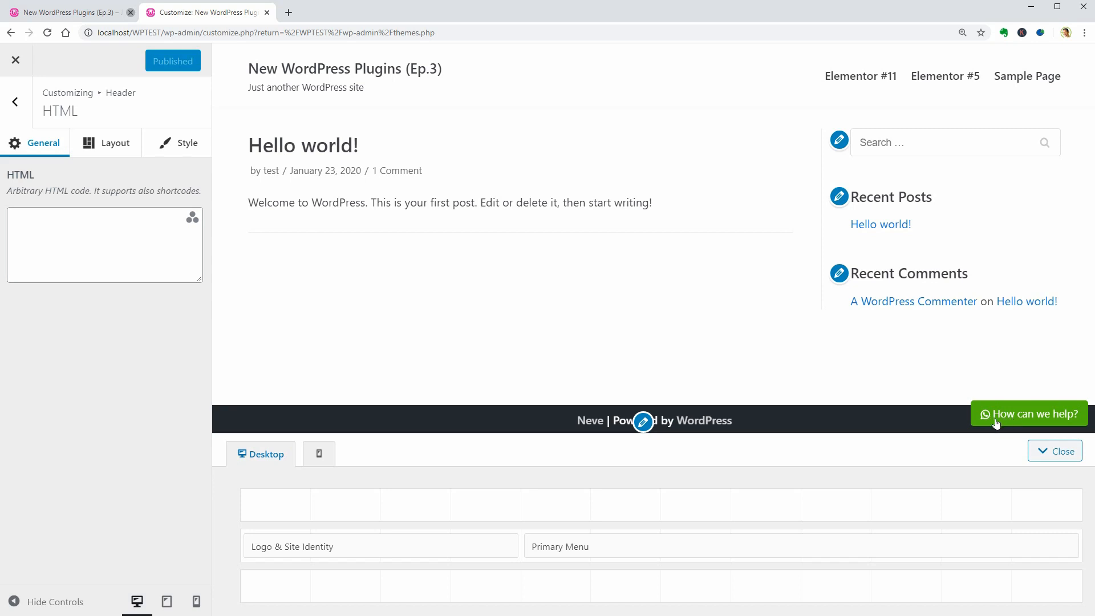
# Step: Test the floating How can we help? popup, then bring up the Hello world! post in the block editor
pyautogui.click(1028, 414)
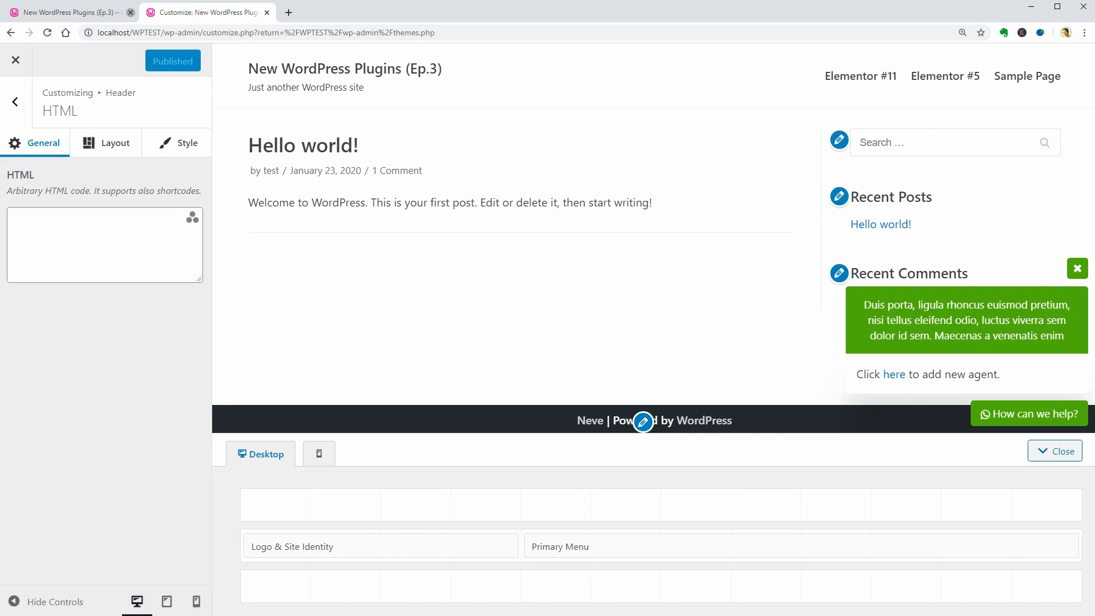
pyautogui.moveTo(1040, 371)
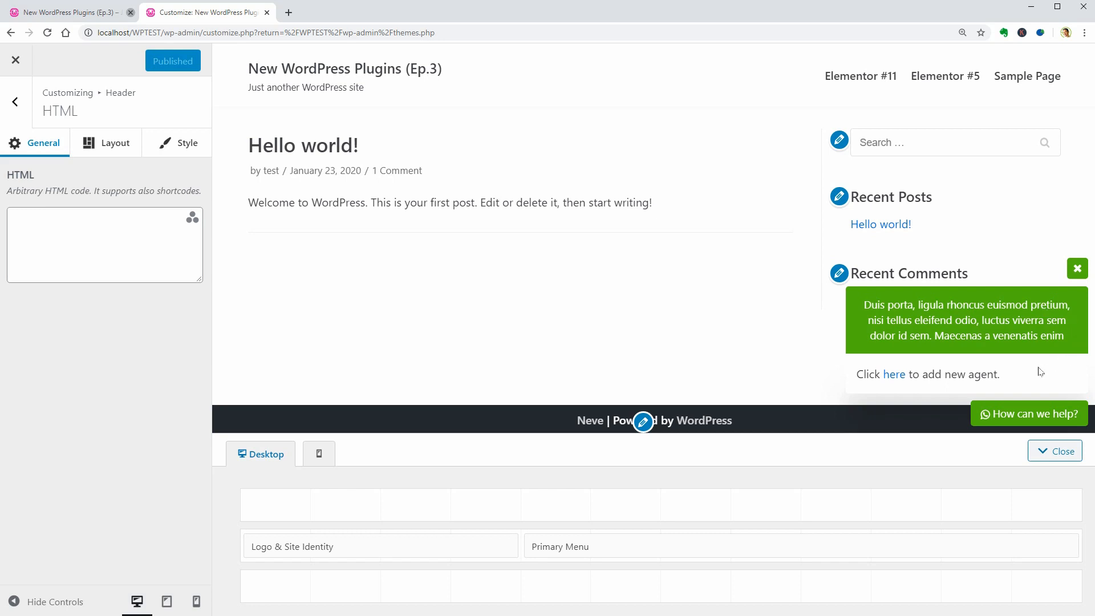
pyautogui.click(1077, 268)
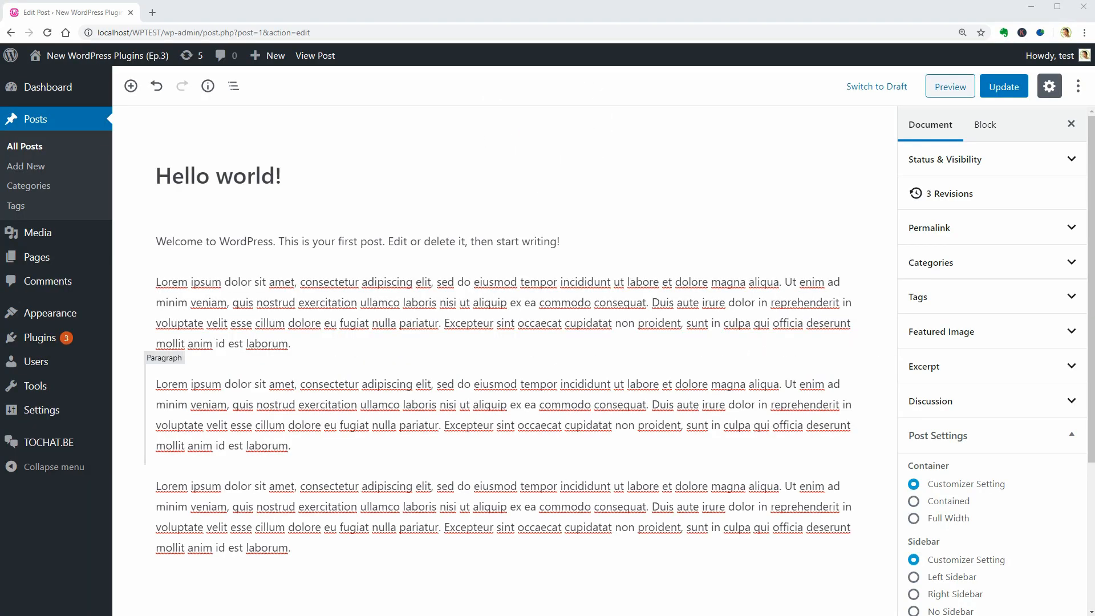
# Step: Insert the winking tongue-out face emoji into the welcome paragraph via the Emoji Konbini picker, trying its search
pyautogui.click(357, 241)
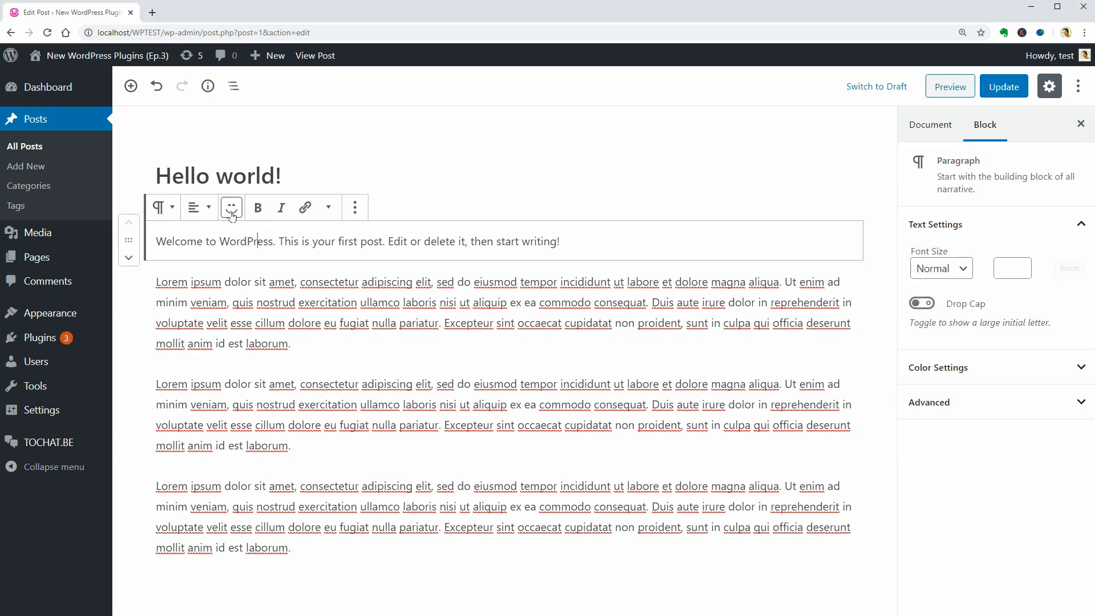
pyautogui.moveTo(231, 208)
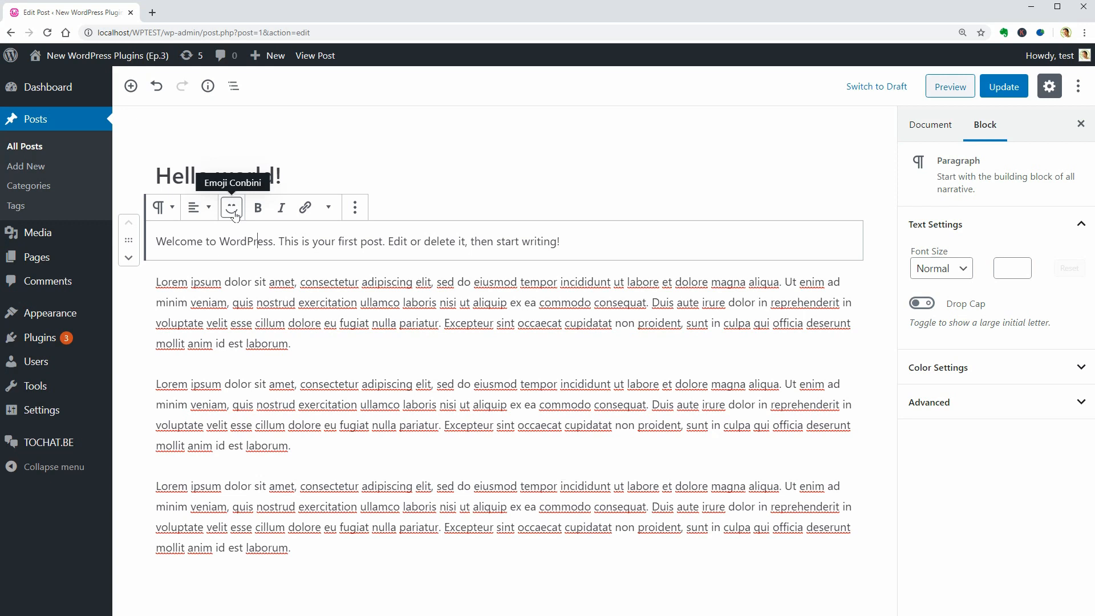
pyautogui.click(231, 208)
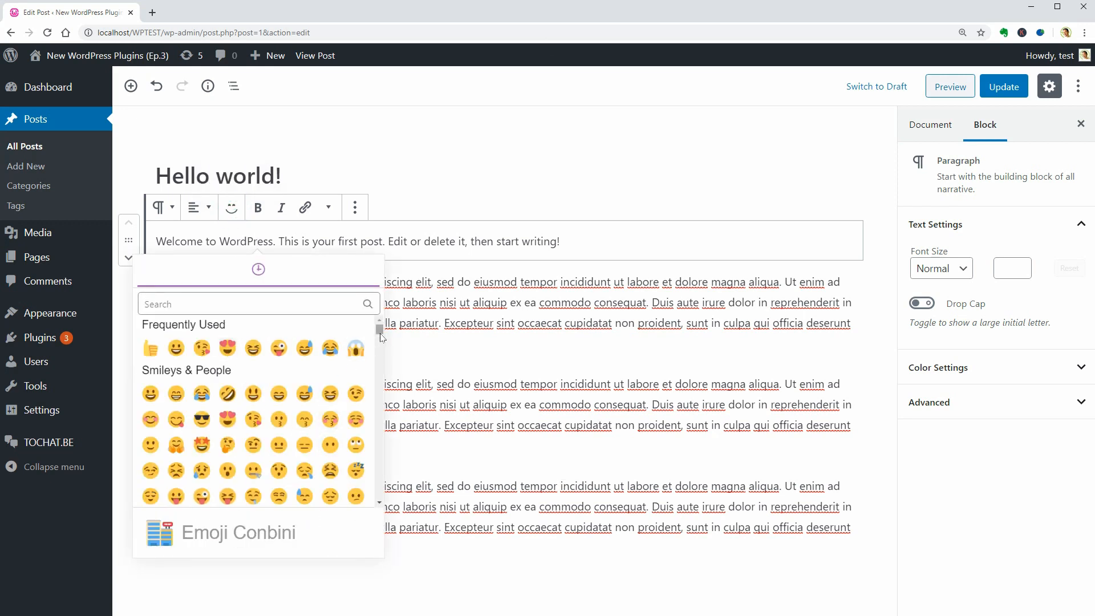
pyautogui.scroll(-3)
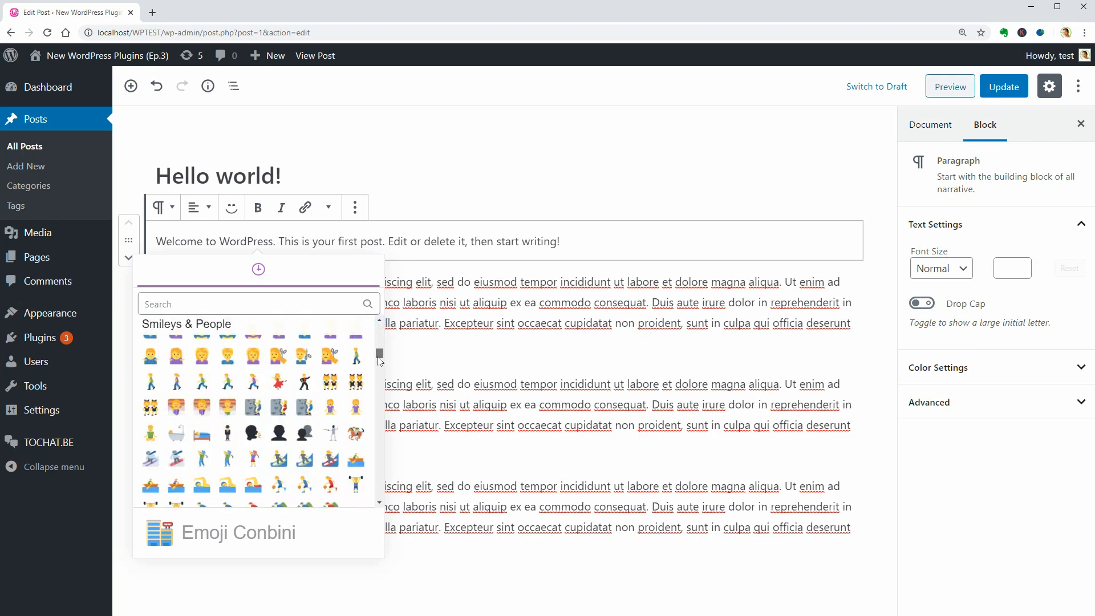
pyautogui.scroll(-3)
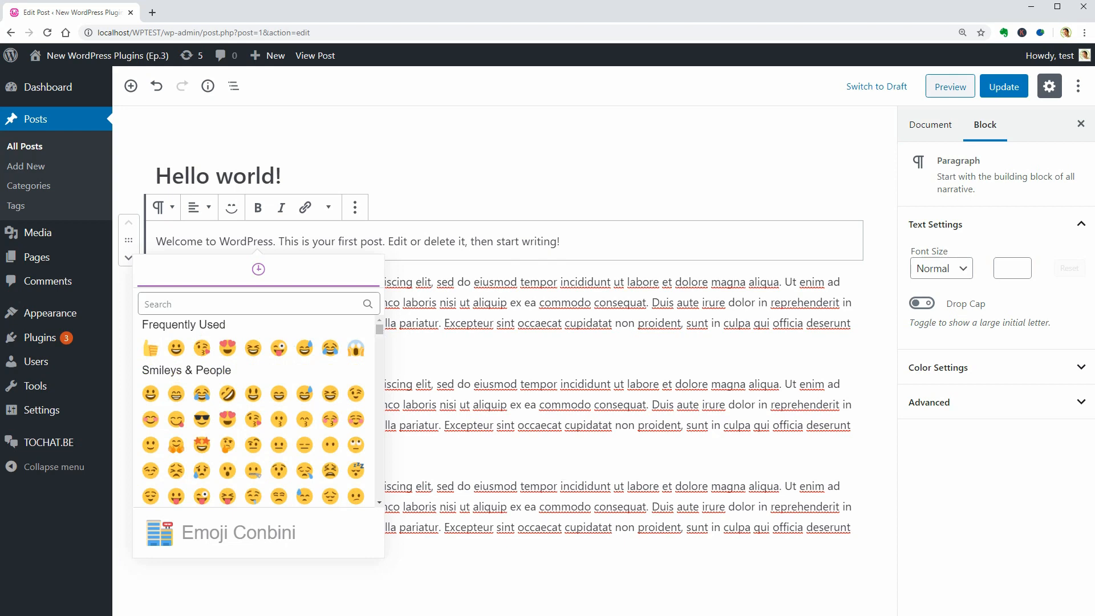
pyautogui.write('s')
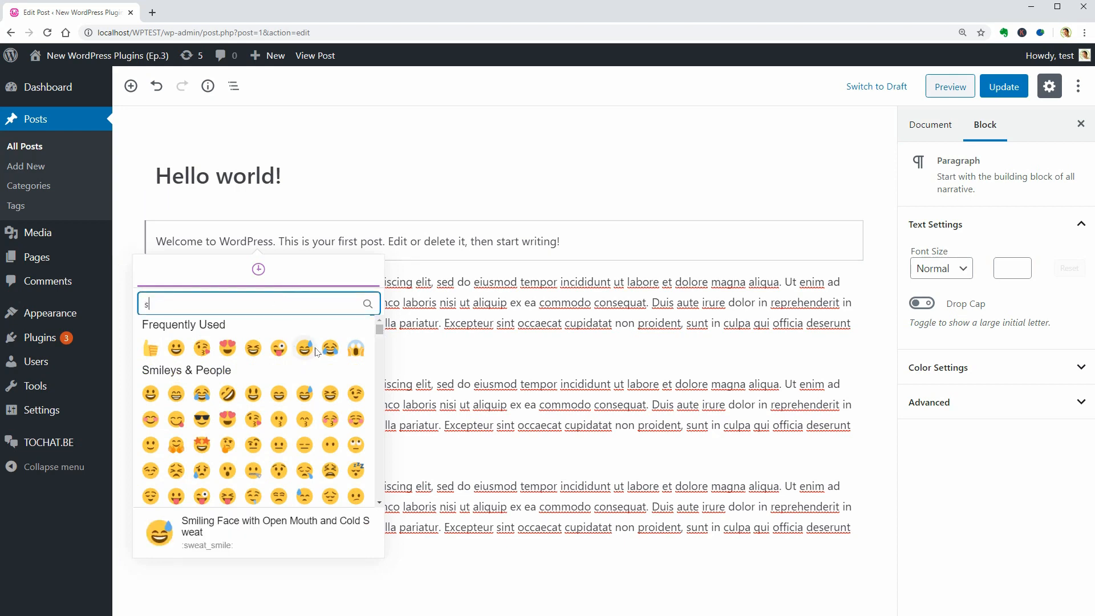
pyautogui.press('Backspace')
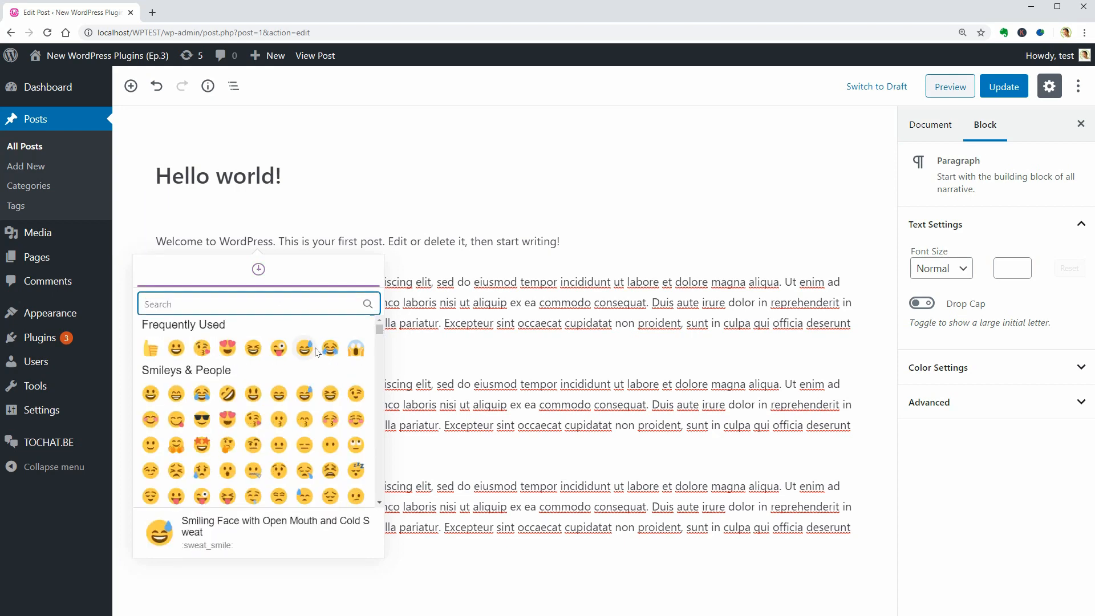
pyautogui.write('angr')
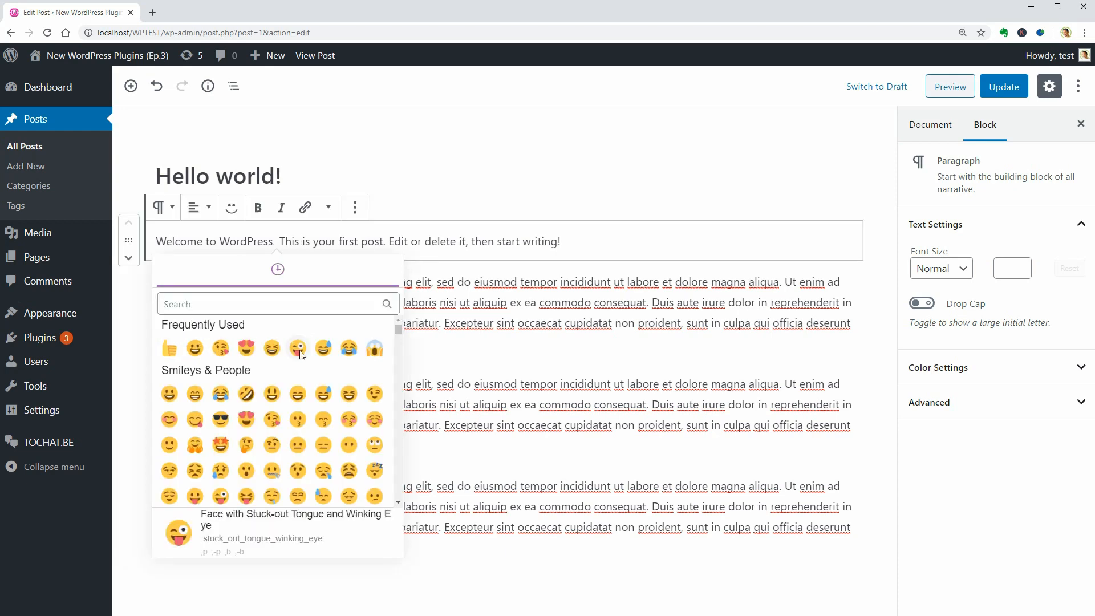
pyautogui.click(298, 348)
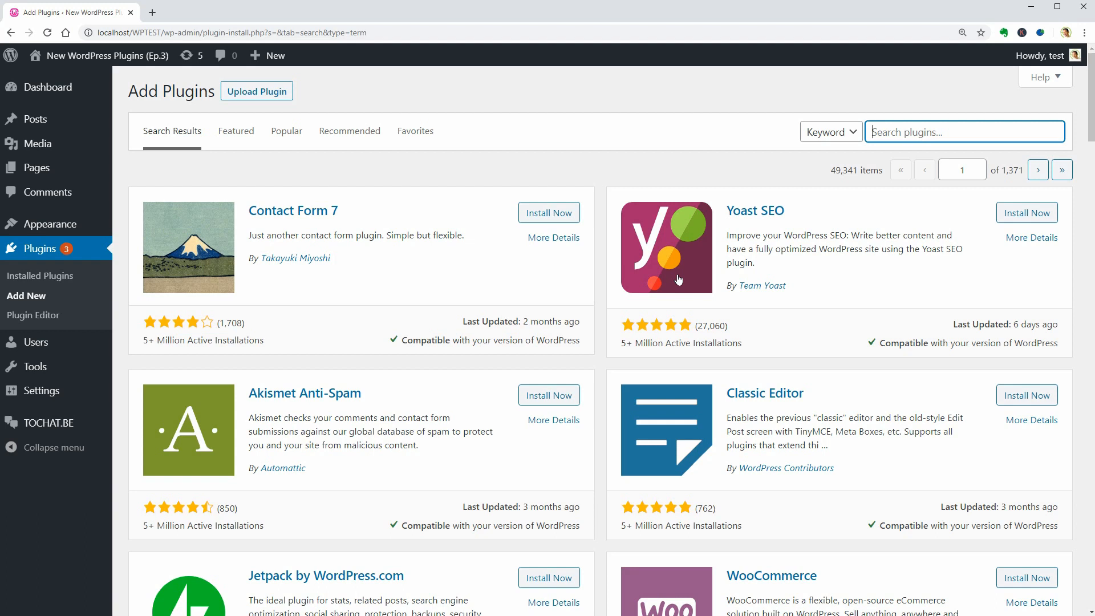
# Step: Search the plugin directory for 'shinob' and activate the Shinobi Reviews plugin
pyautogui.write('shinobi')
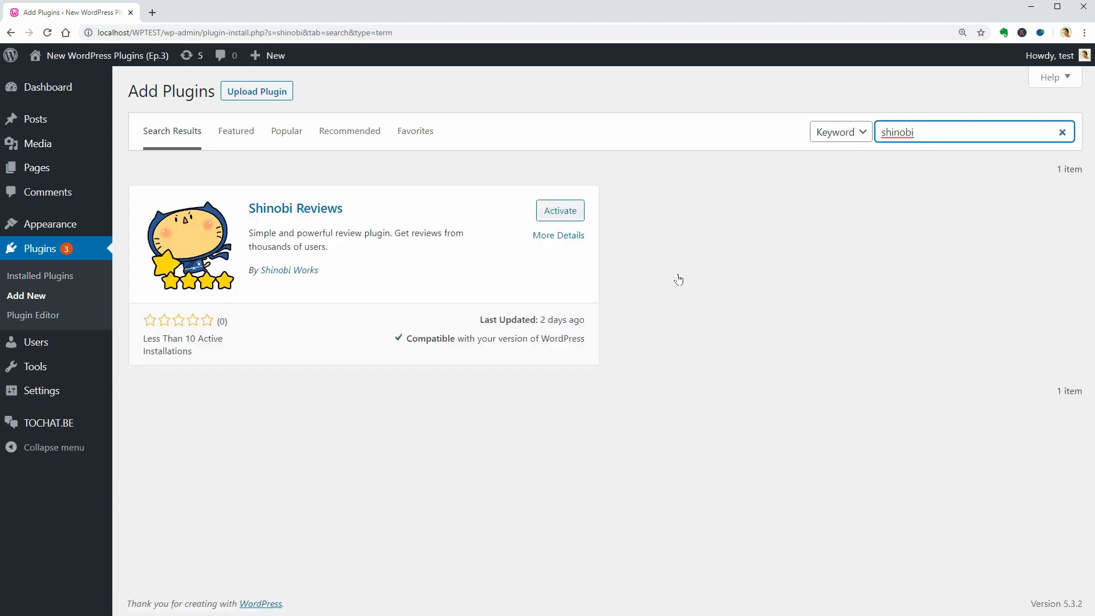
pyautogui.click(559, 210)
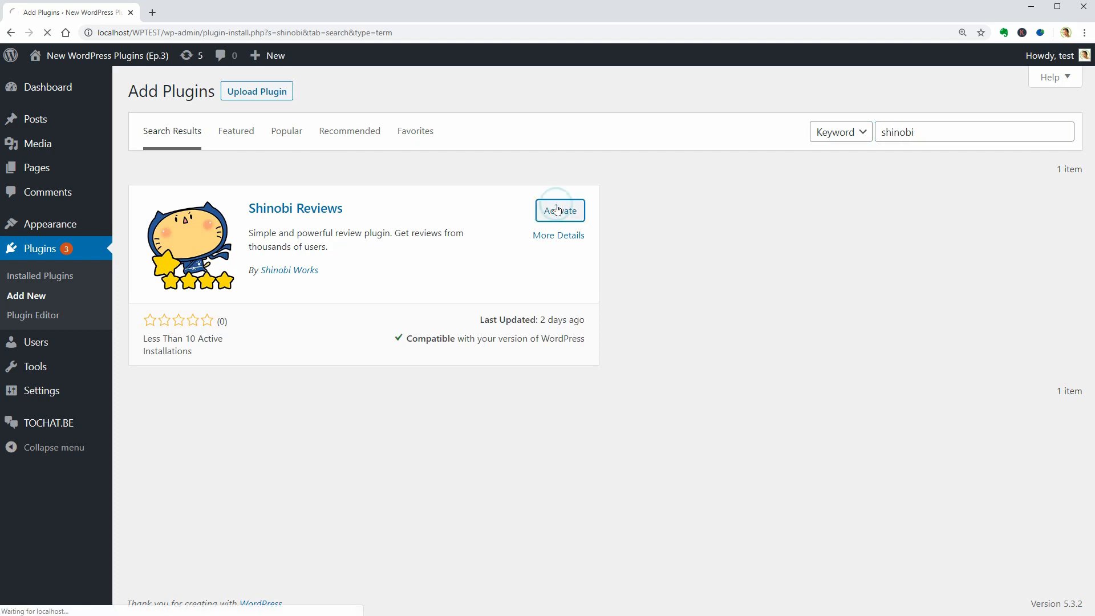
pyautogui.click(559, 211)
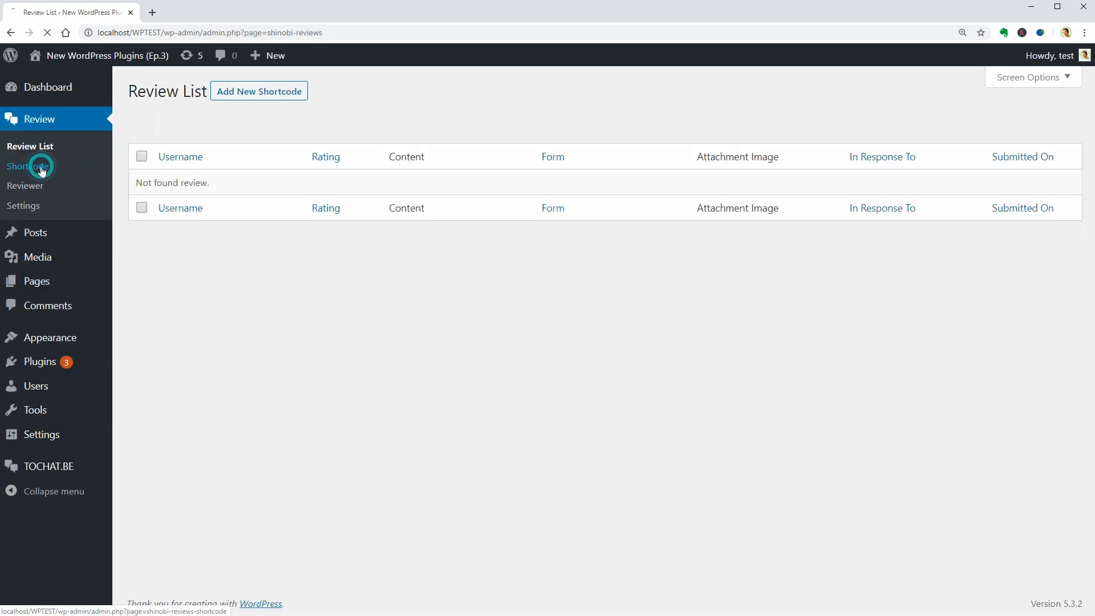
# Step: Review the Shinobi Reviews Shortcode, Reviewer and Mail Settings pages, returning to the iPhone Review shortcode list
pyautogui.click(28, 166)
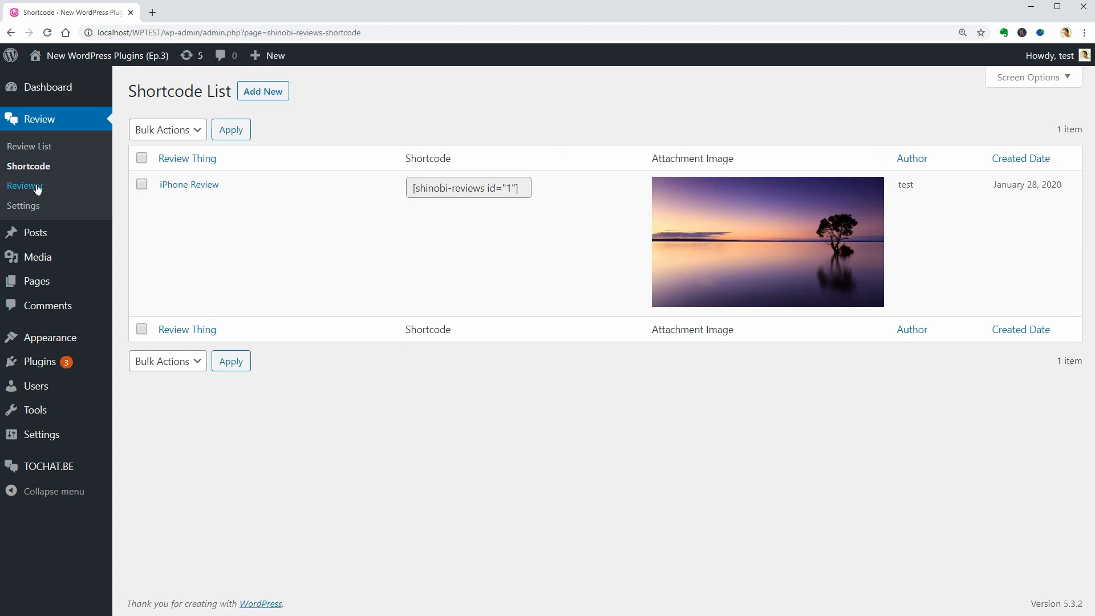
pyautogui.click(25, 186)
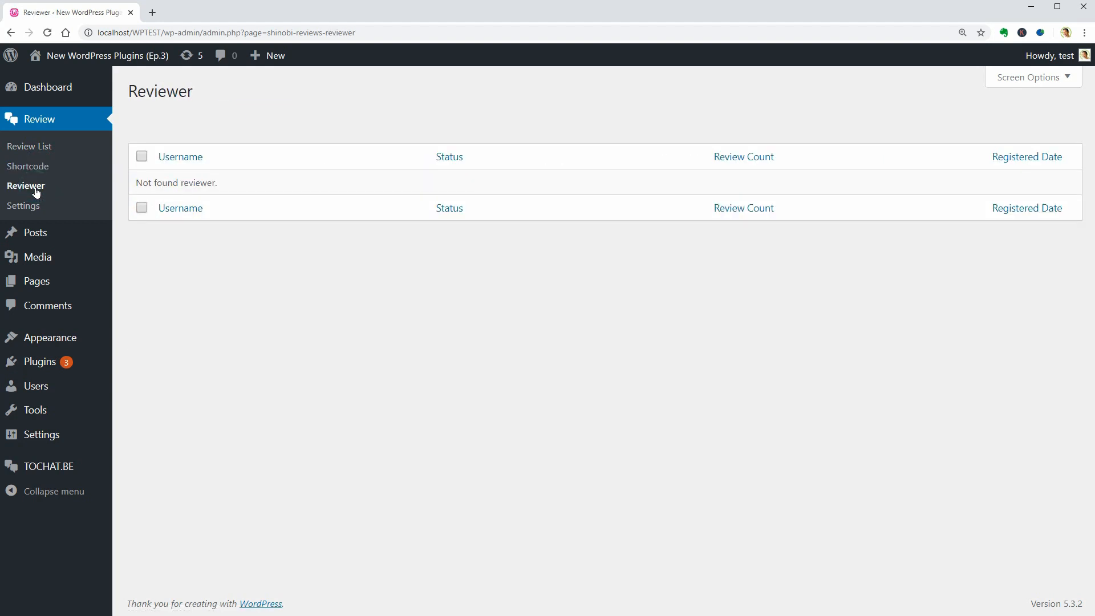
pyautogui.click(24, 206)
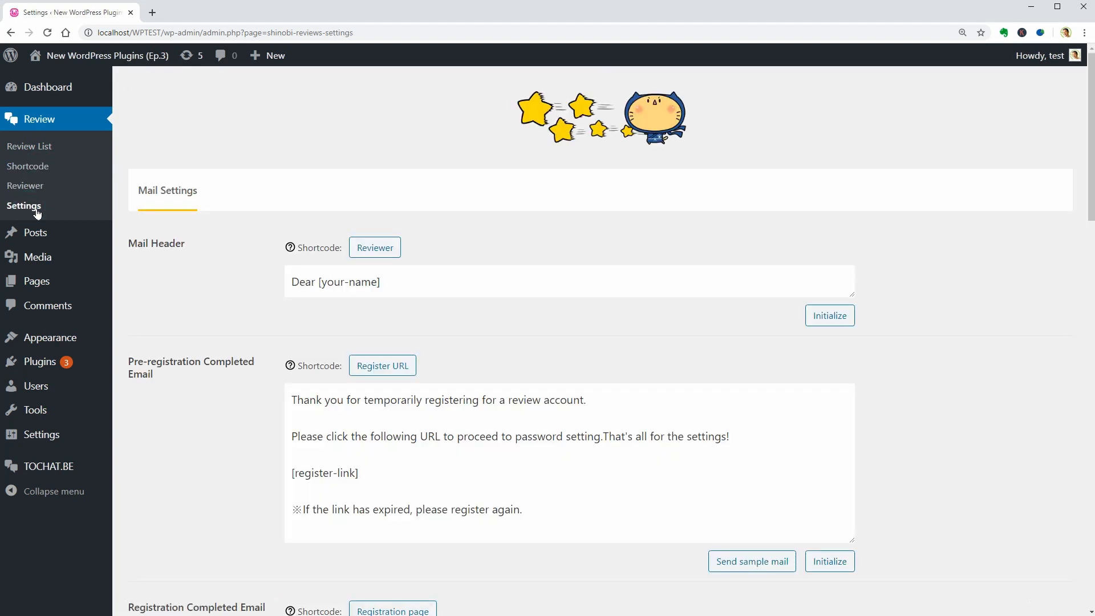
pyautogui.scroll(-3)
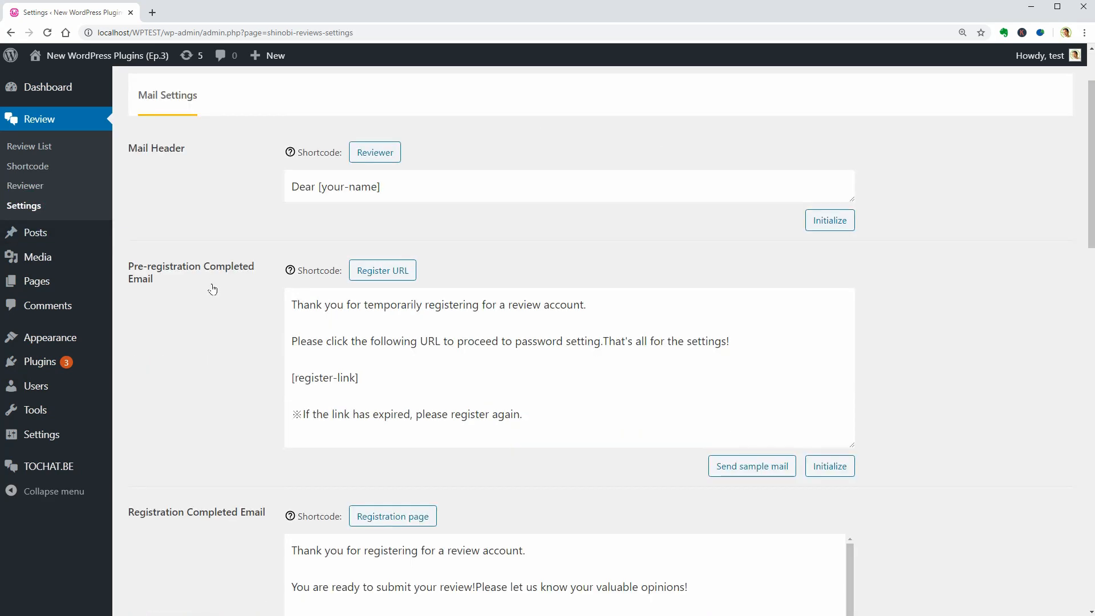
pyautogui.scroll(-3)
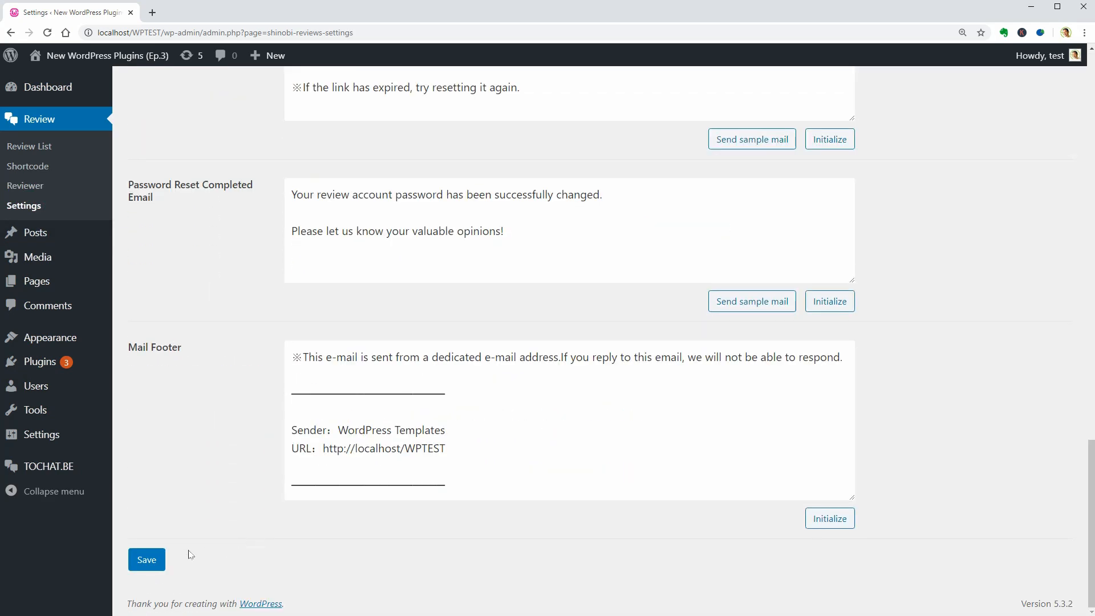
pyautogui.click(146, 560)
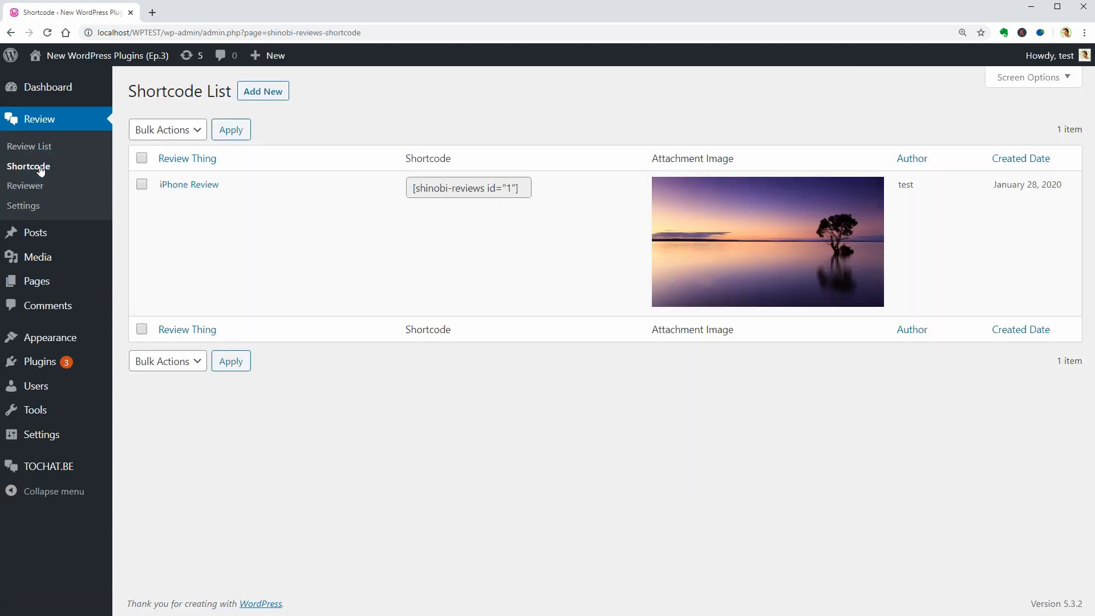
# Step: Create a new Product review shortcode named iPhone 11 PRO Review
pyautogui.click(263, 91)
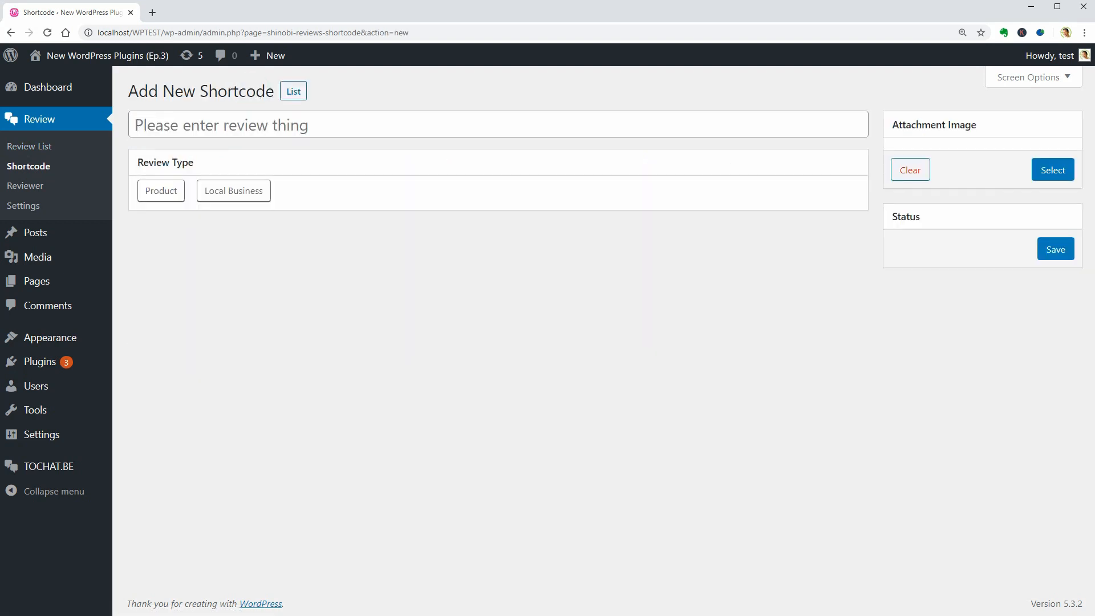
pyautogui.click(161, 191)
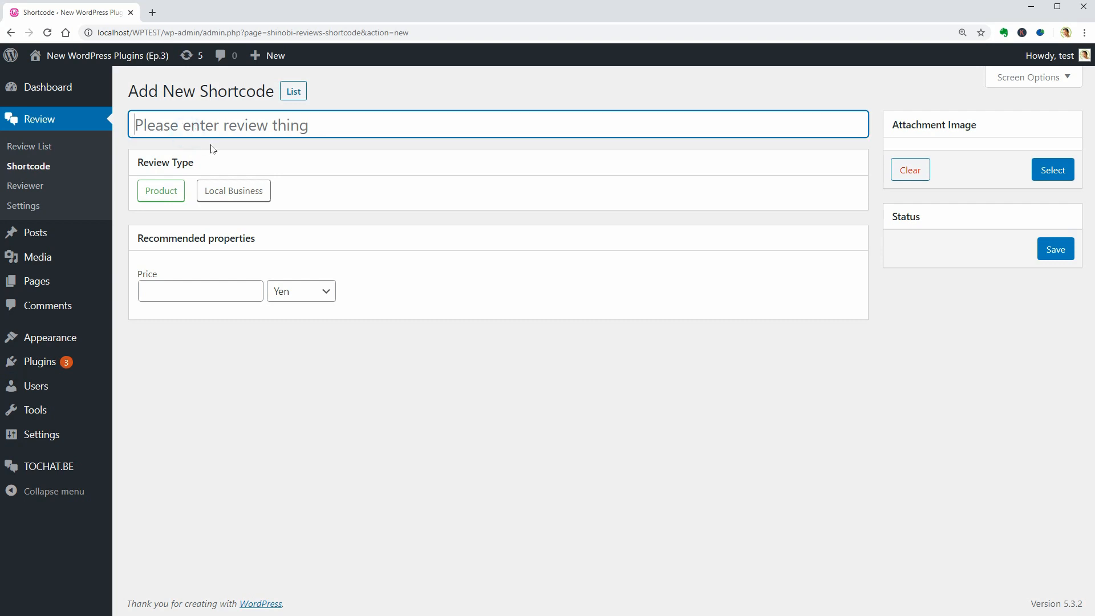
pyautogui.write('iPhone 11 PRO')
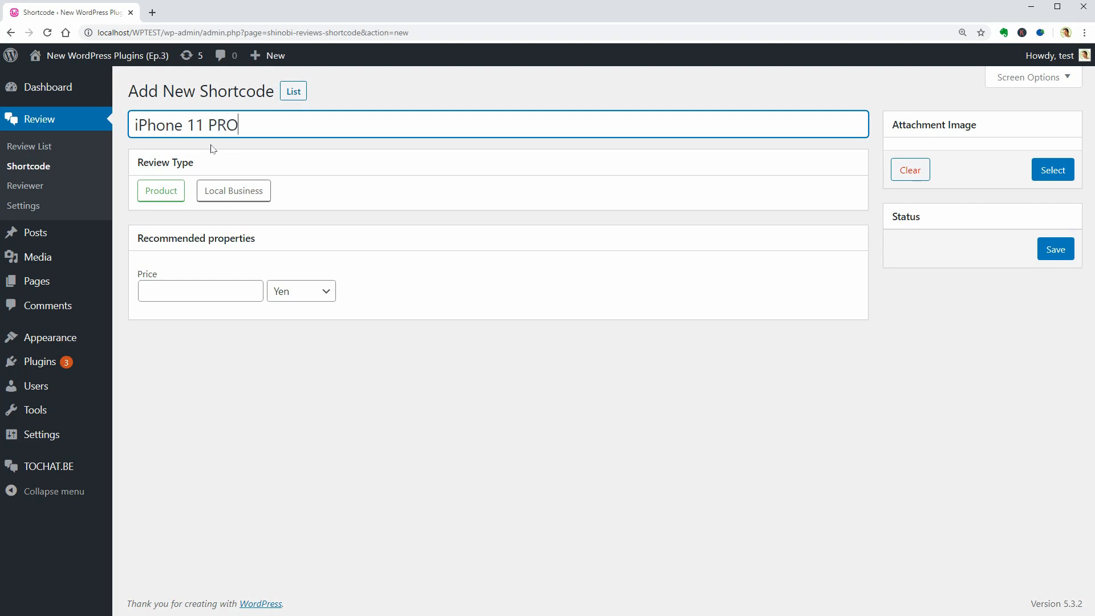
# Step: Attach the phone-in-hand photo, set the price to 1000 U.S. dollars, and save
pyautogui.click(1053, 169)
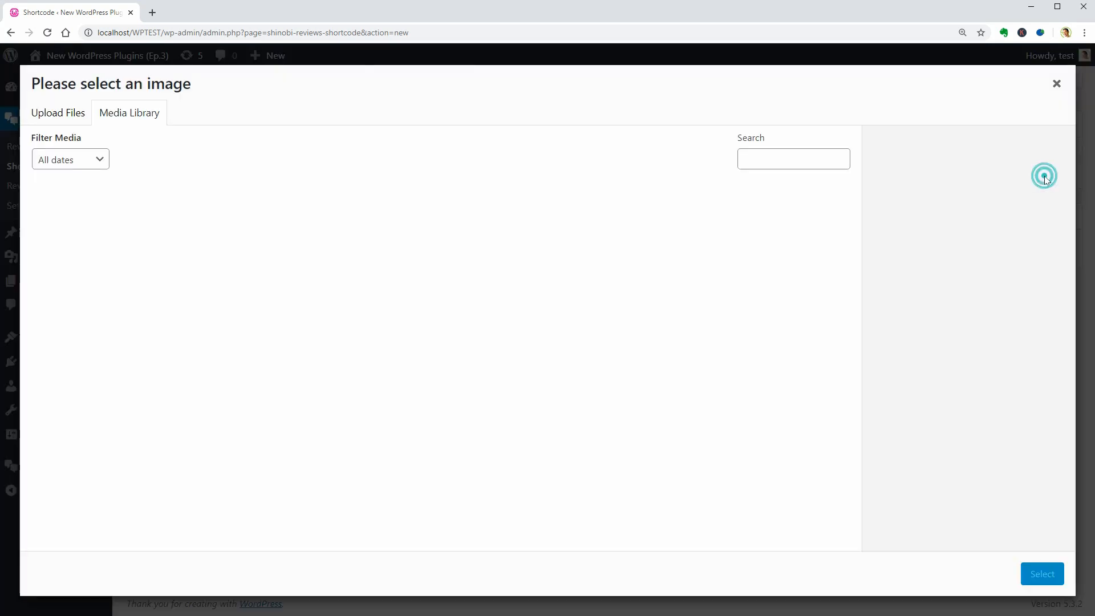
pyautogui.click(77, 230)
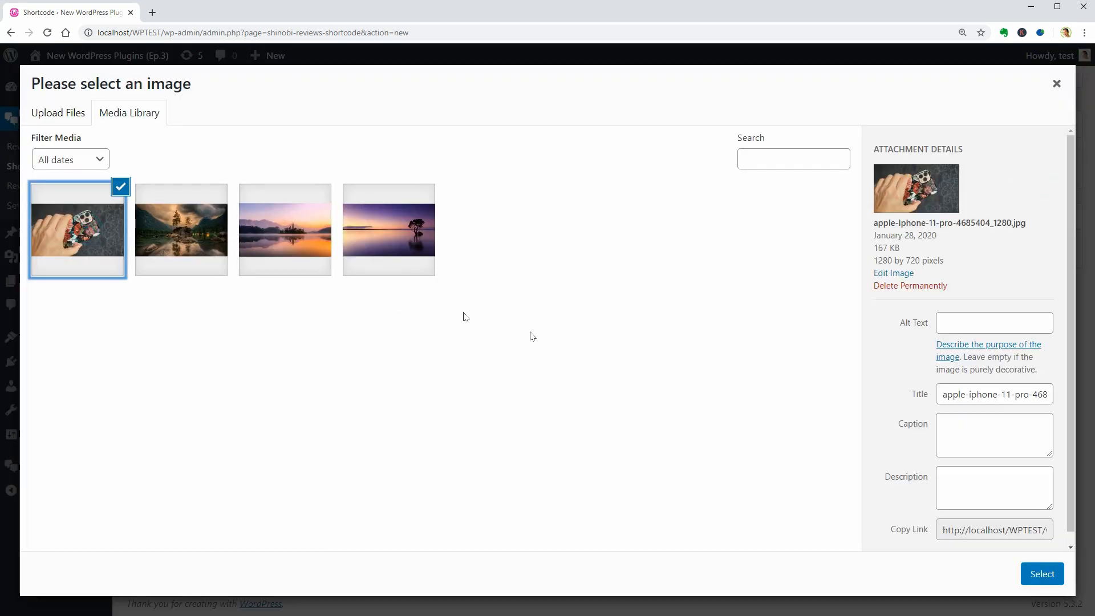
pyautogui.click(1042, 574)
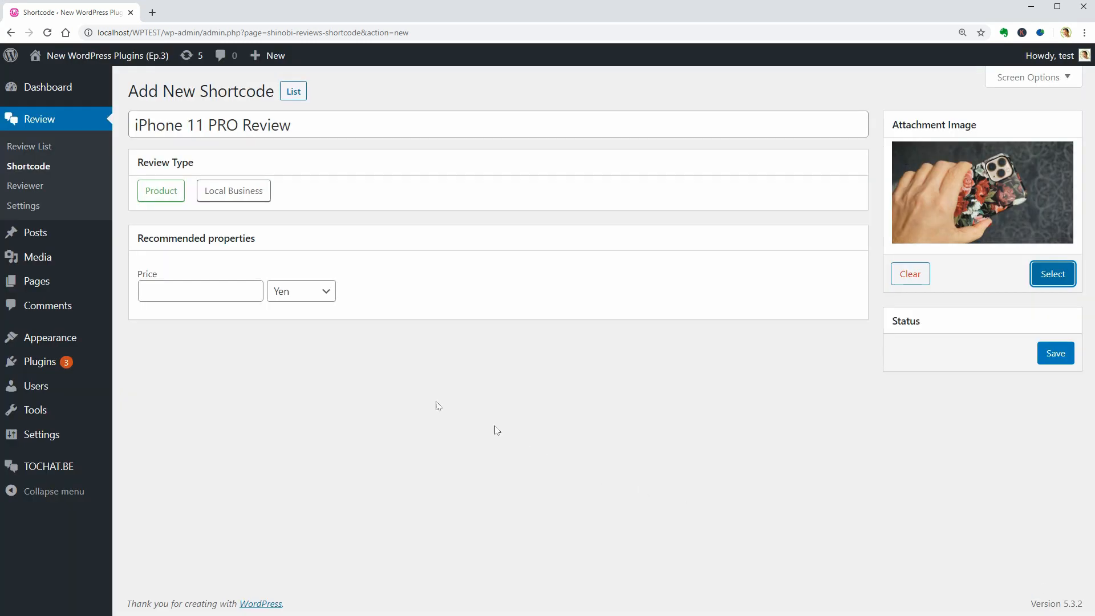
pyautogui.click(200, 290)
pyautogui.write('1000')
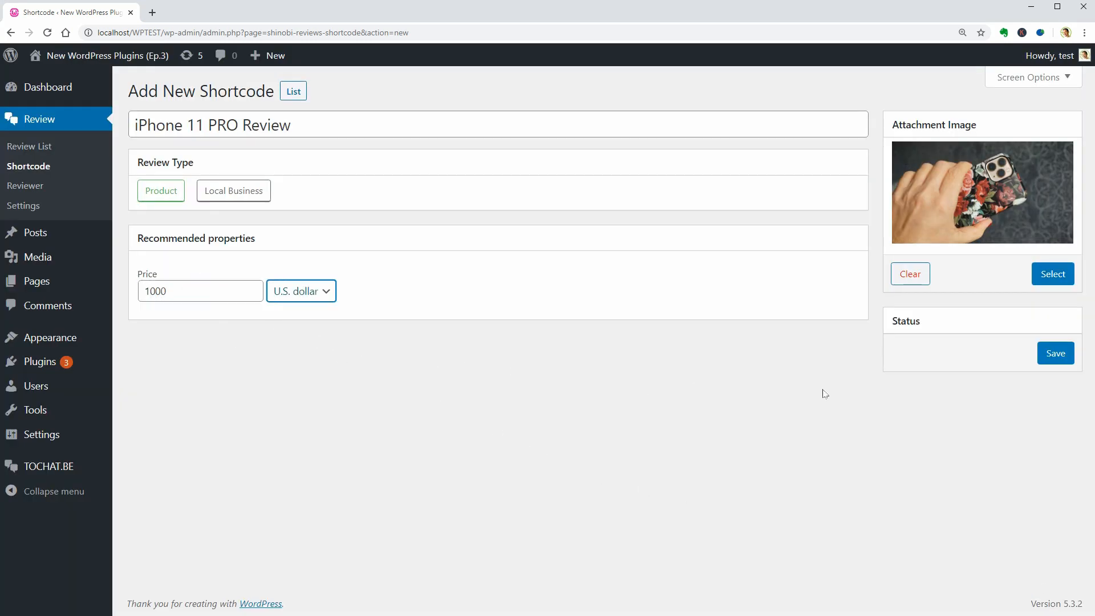
pyautogui.click(1055, 353)
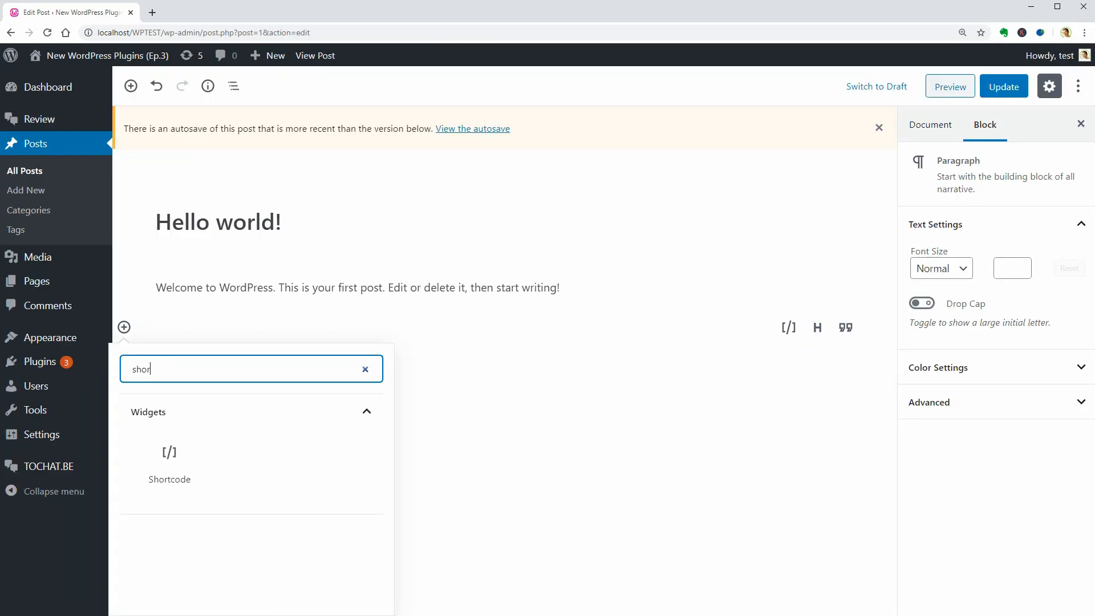
# Step: Add a Shortcode block below the welcome paragraph containing [shinobi-reviews id="3"]
pyautogui.click(169, 461)
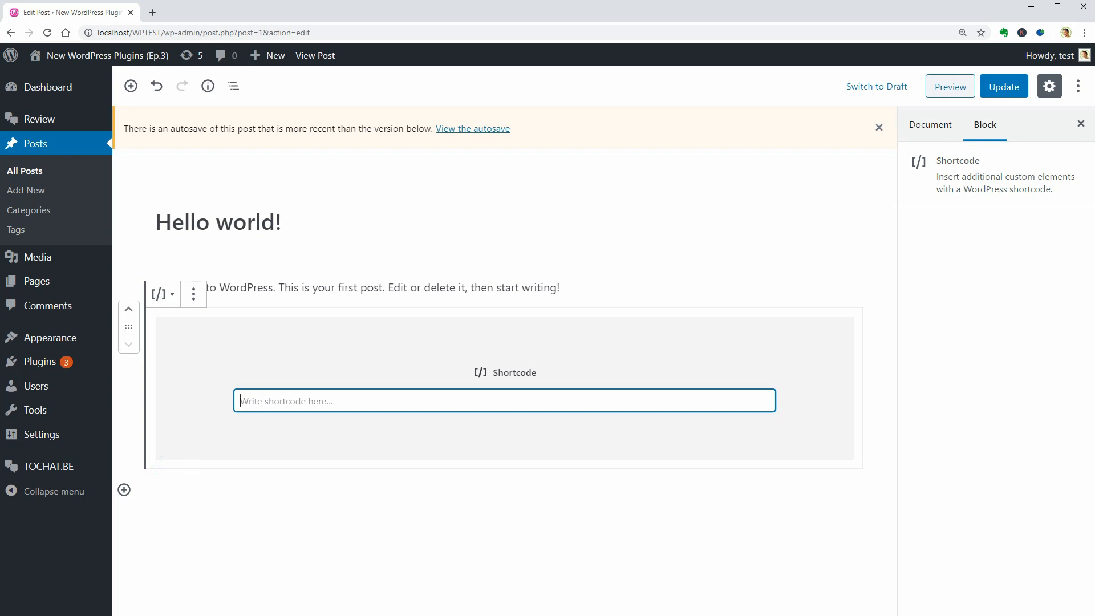
pyautogui.write('[shinobi-reviews id="3"]')
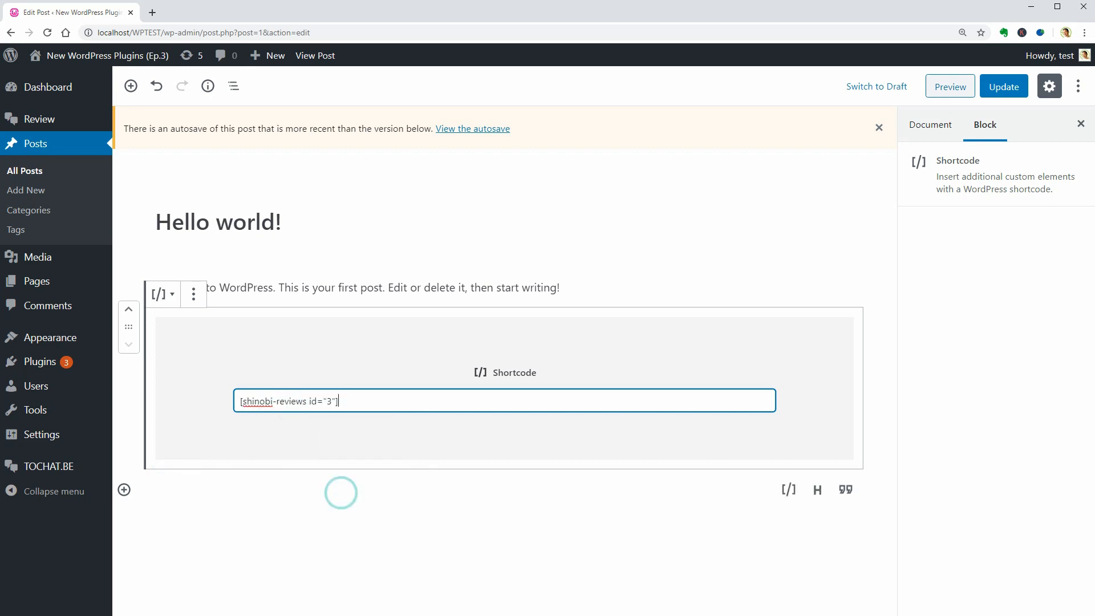
pyautogui.click(949, 86)
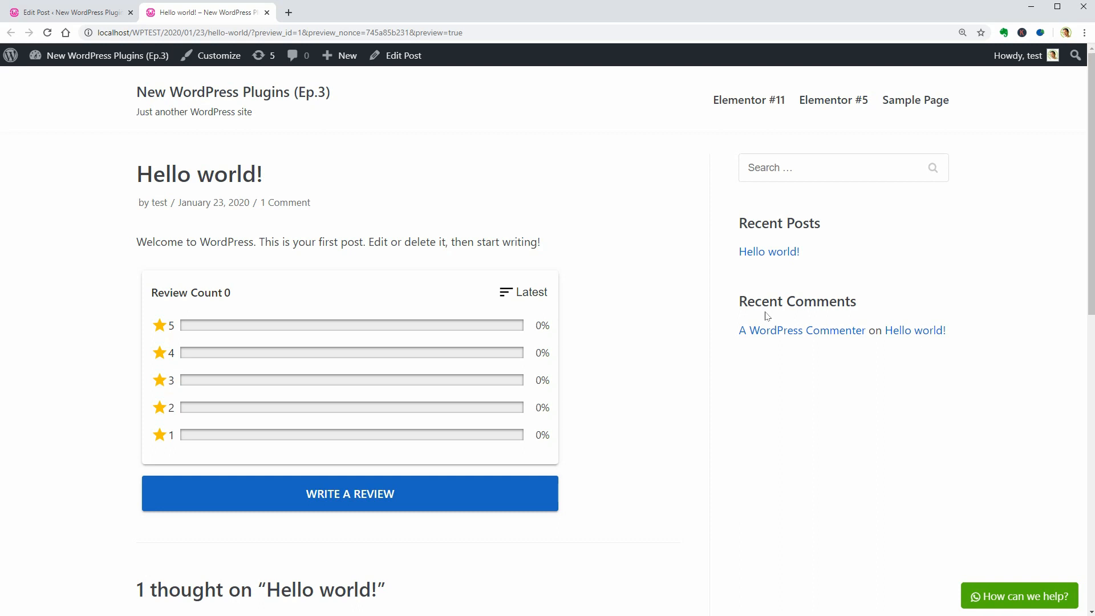
pyautogui.moveTo(505, 356)
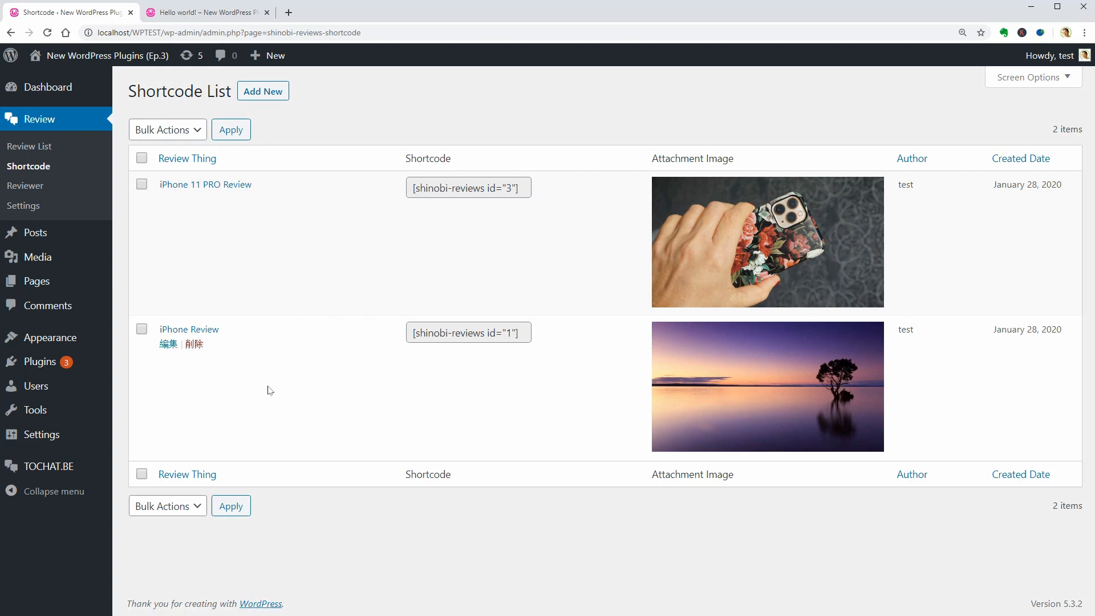
pyautogui.moveTo(416, 365)
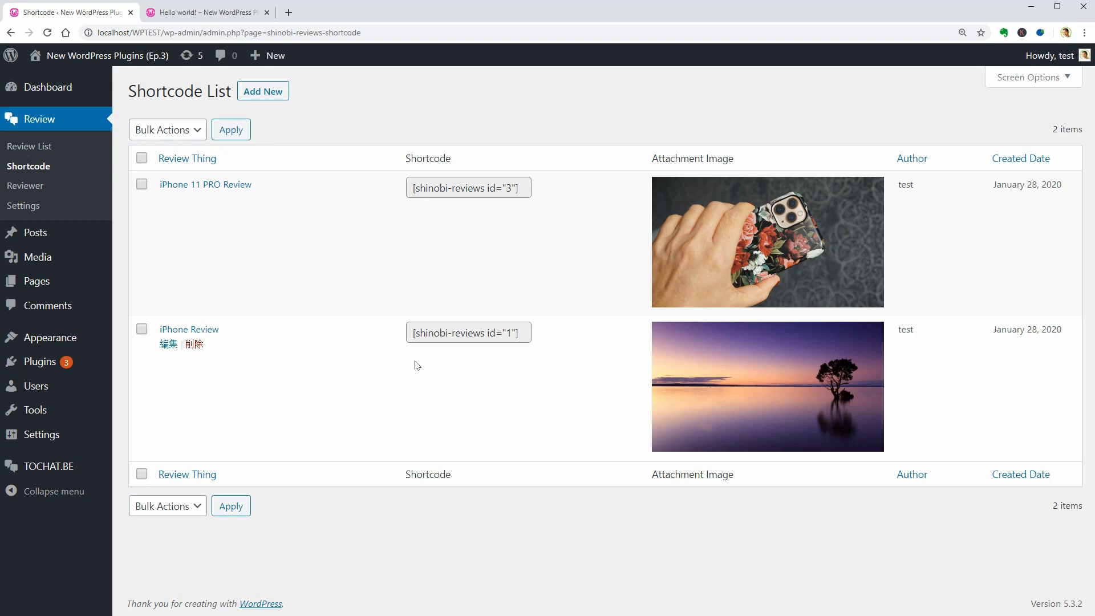
pyautogui.moveTo(143, 361)
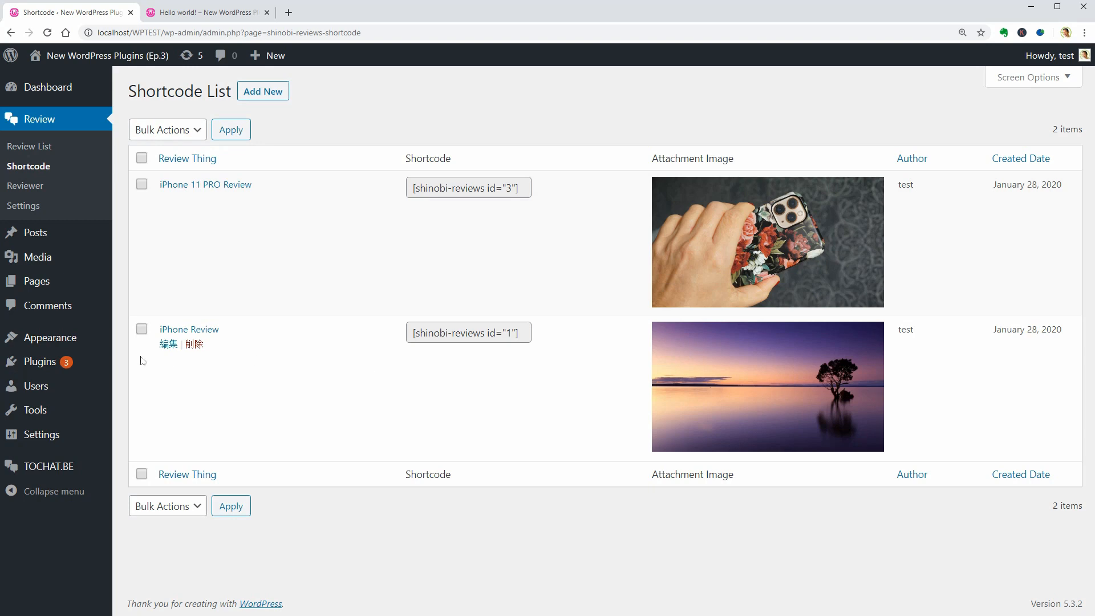
# Step: Go to the Add Plugins page listing featured plugins
pyautogui.click(138, 384)
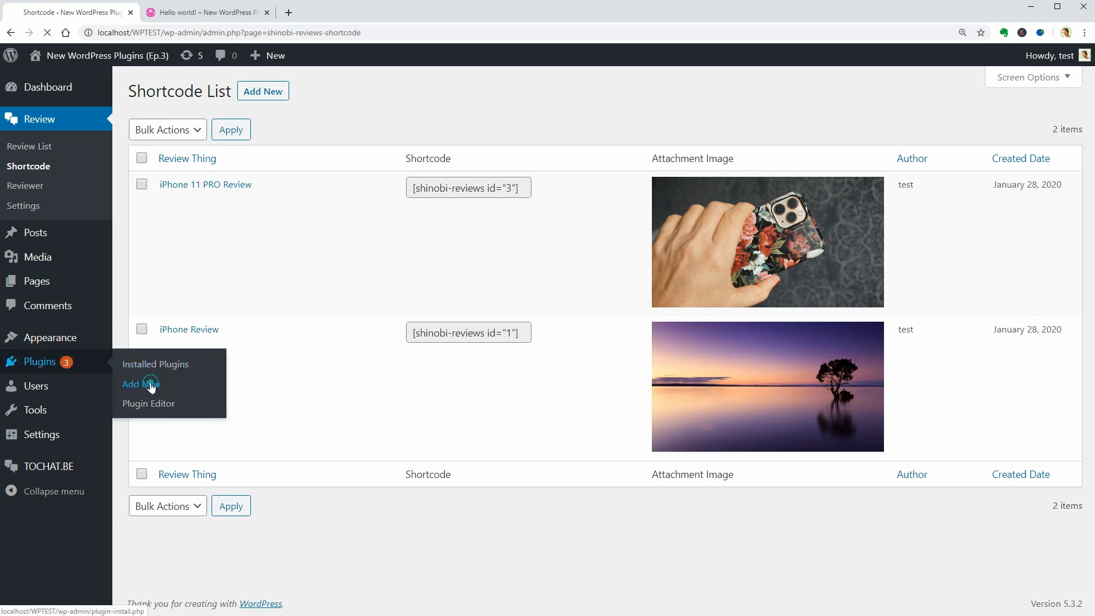
pyautogui.click(146, 383)
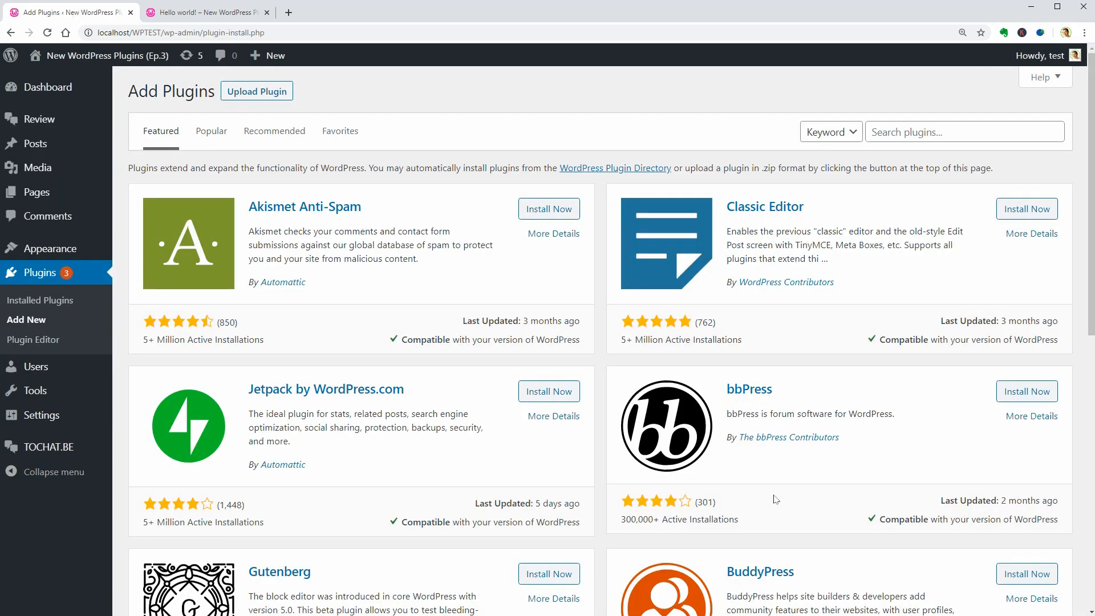